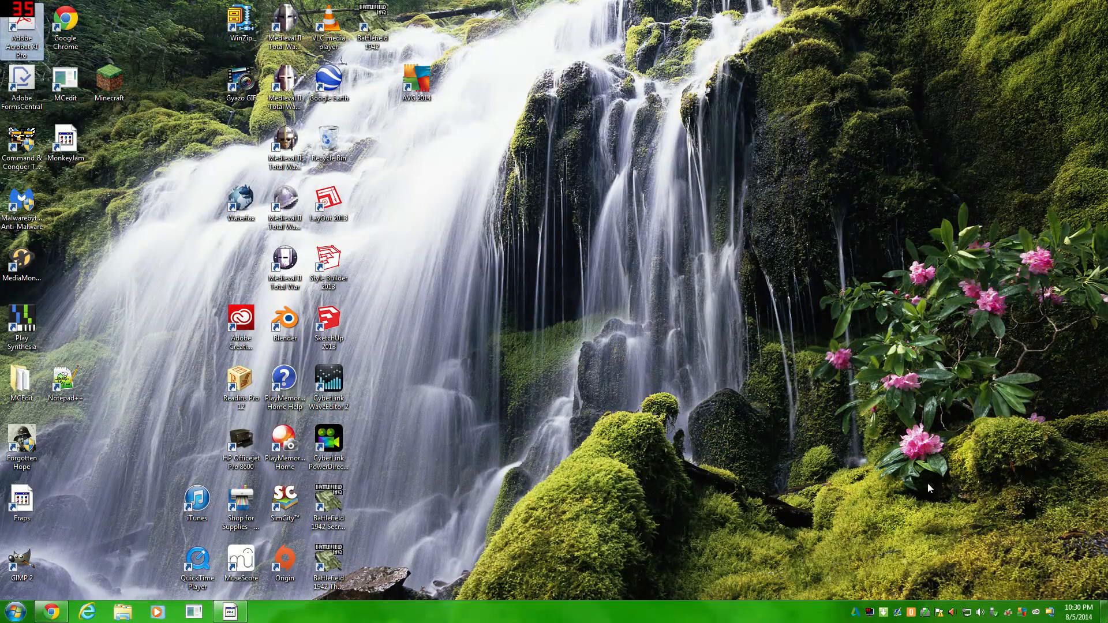
{"action": "mouse_move", "coordinate": [569, 246]}
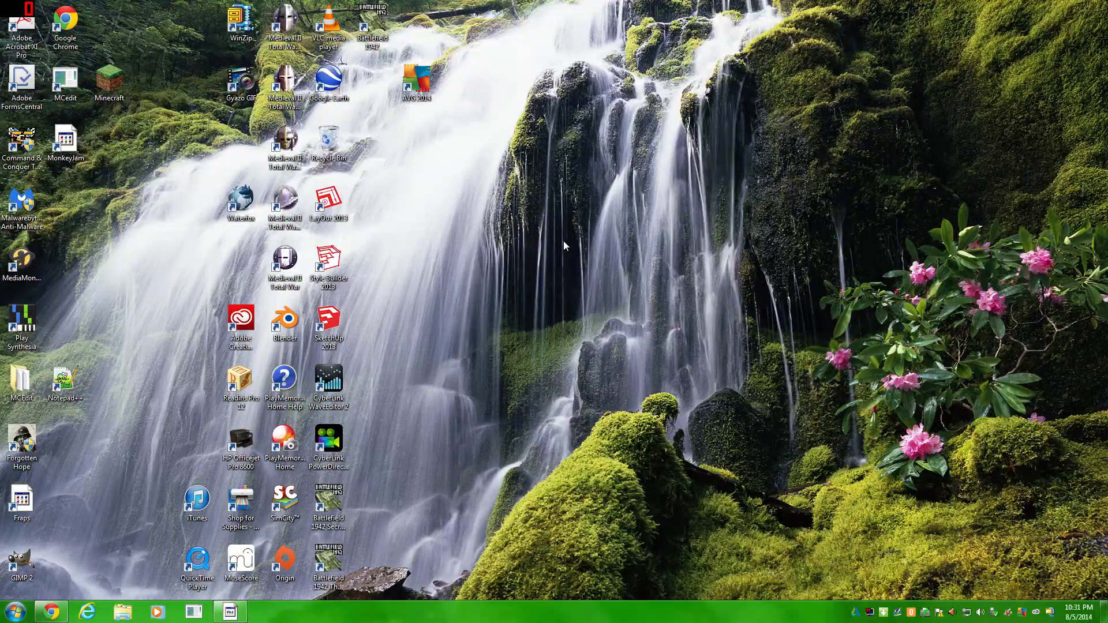
{"action": "mouse_move", "coordinate": [491, 265]}
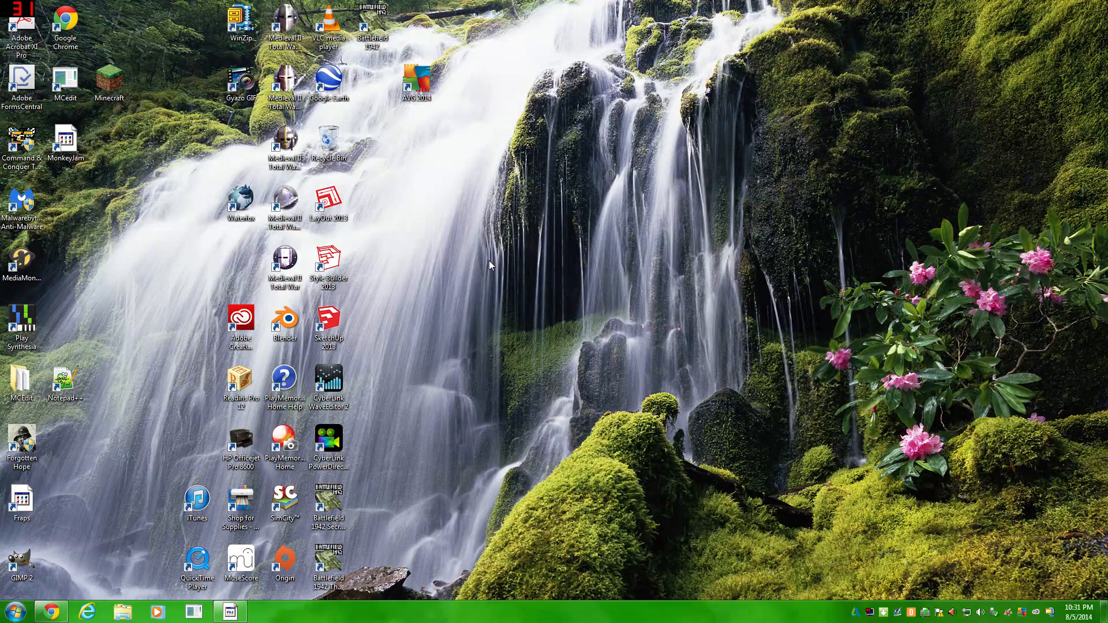
{"action": "mouse_move", "coordinate": [484, 272]}
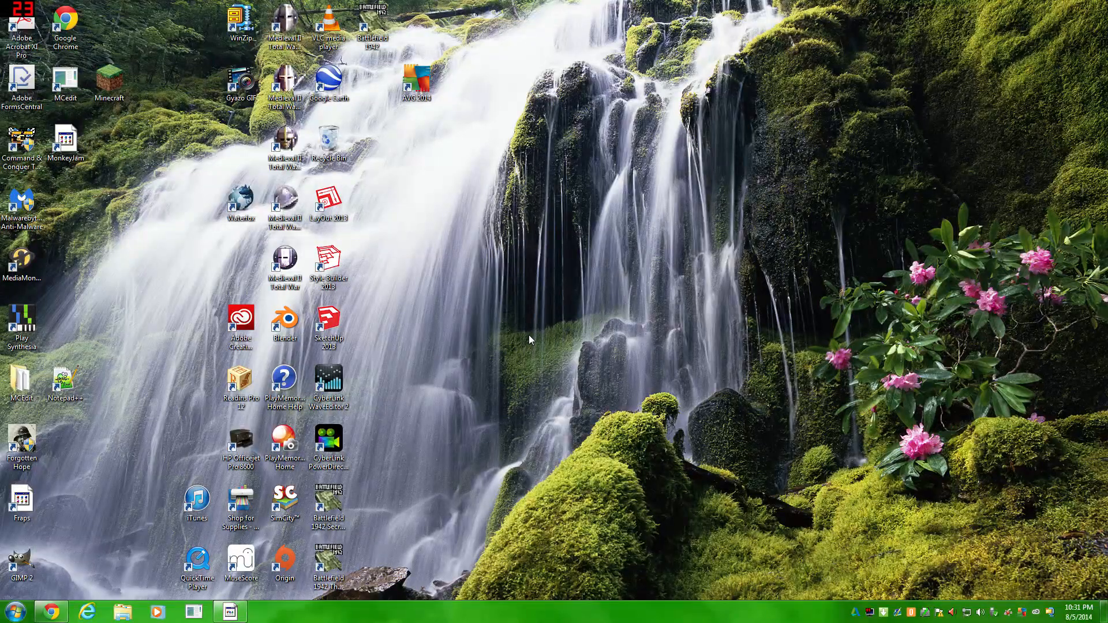
{"action": "mouse_move", "coordinate": [399, 148]}
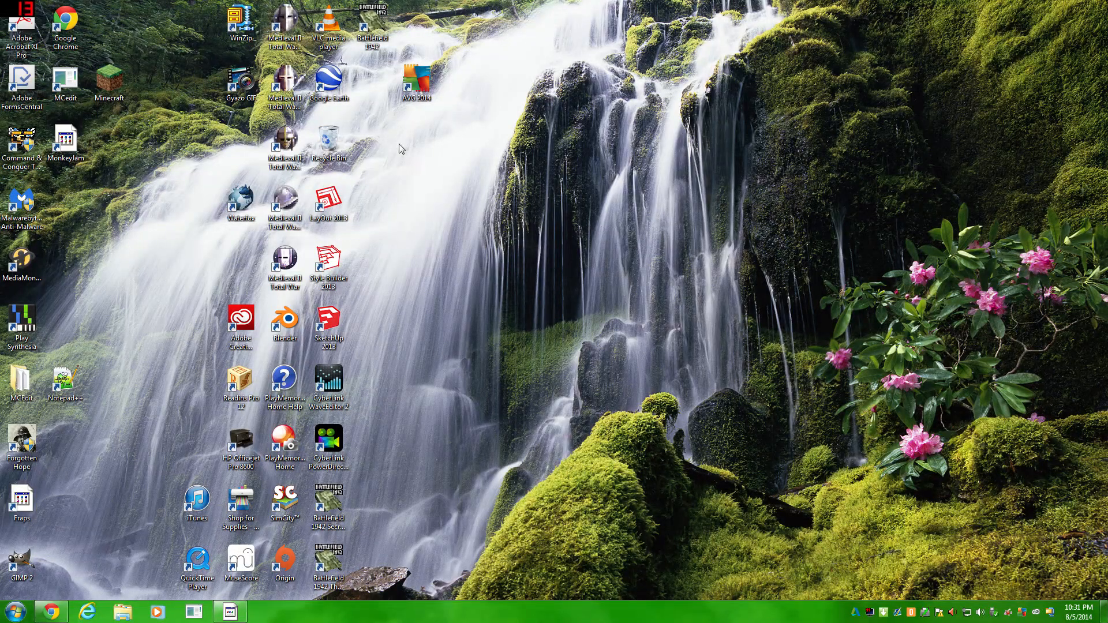
{"action": "mouse_move", "coordinate": [969, 565]}
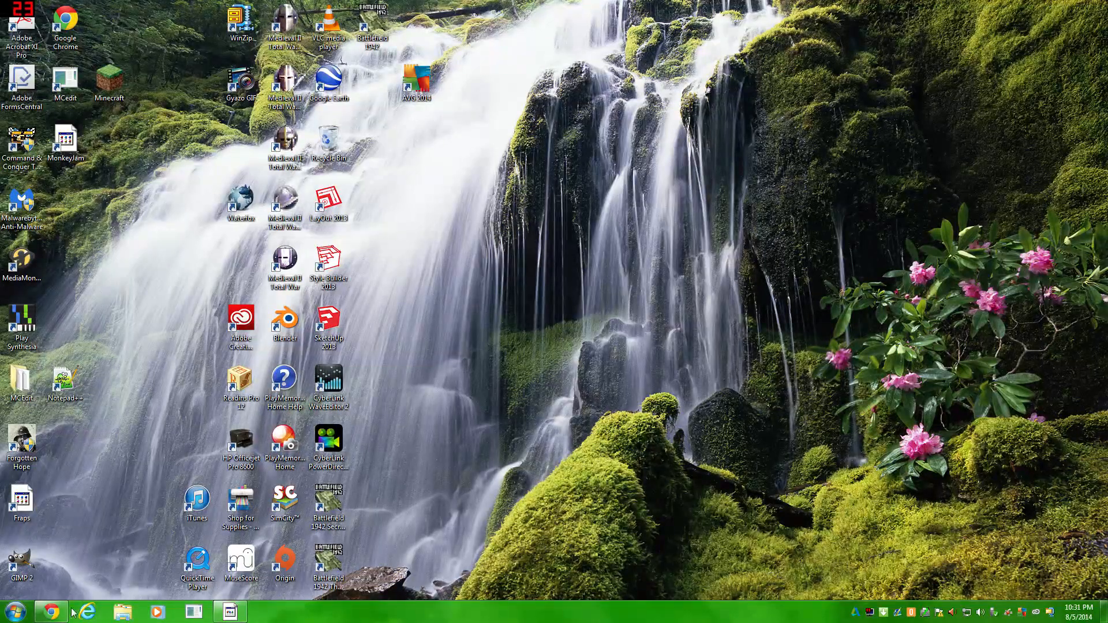
Bring up Chrome on the Minecraft Forge downloads page with the Forge 1.7.10 jar downloaded.
{"action": "left_click", "coordinate": [51, 611]}
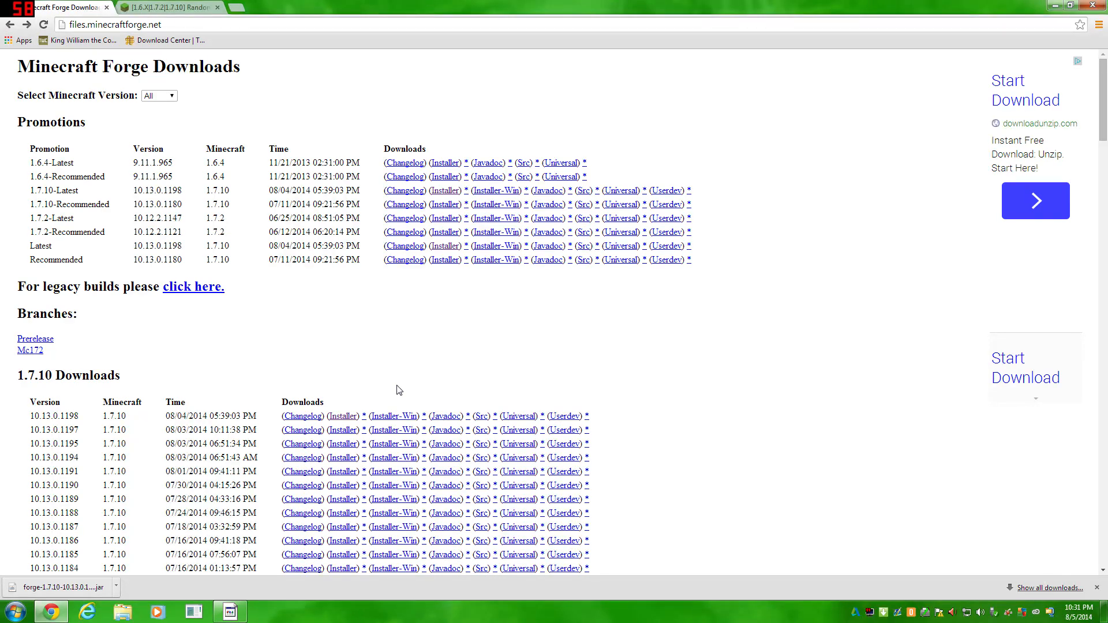
Follow the 1.7.10 installer link through adf.ly and discard the duplicate installer download.
{"action": "left_click", "coordinate": [342, 415]}
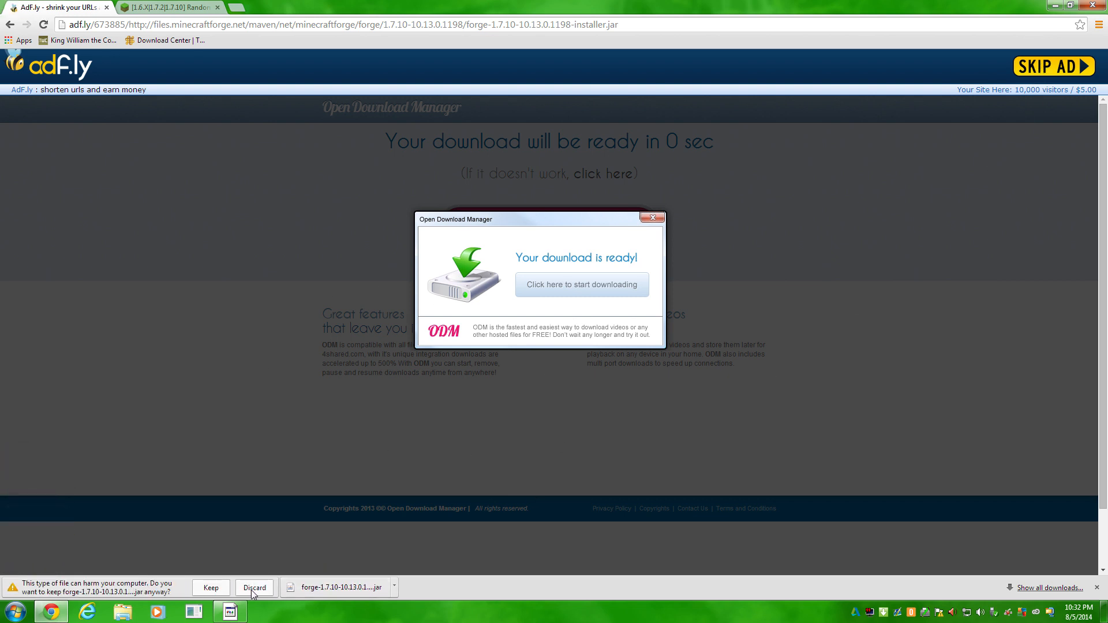
{"action": "mouse_move", "coordinate": [210, 588]}
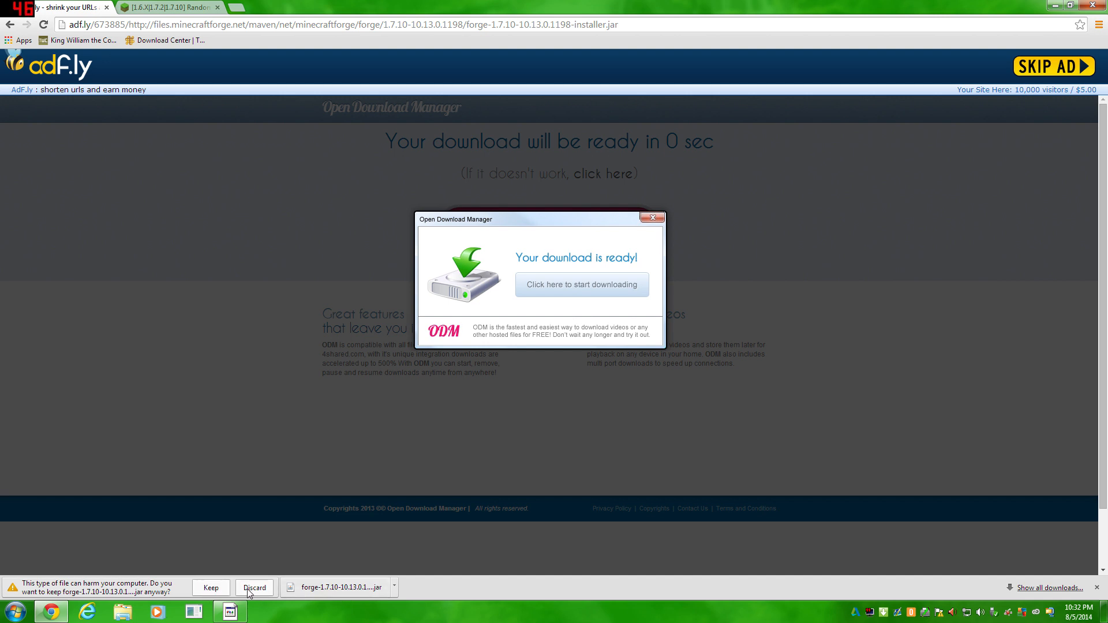
{"action": "left_click", "coordinate": [254, 588]}
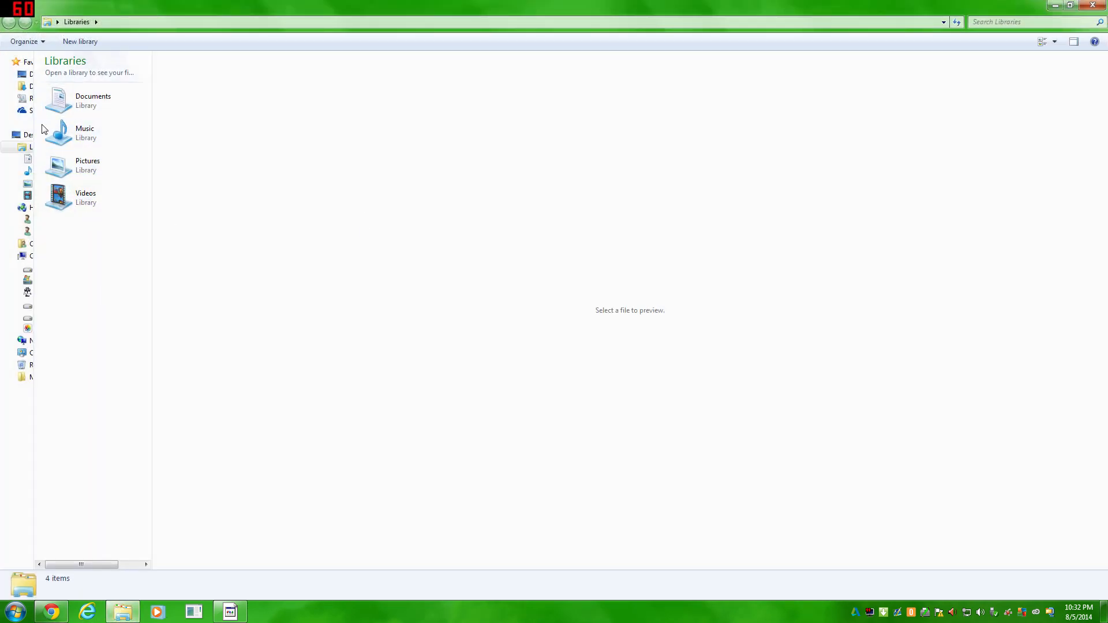
{"action": "mouse_move", "coordinate": [473, 181]}
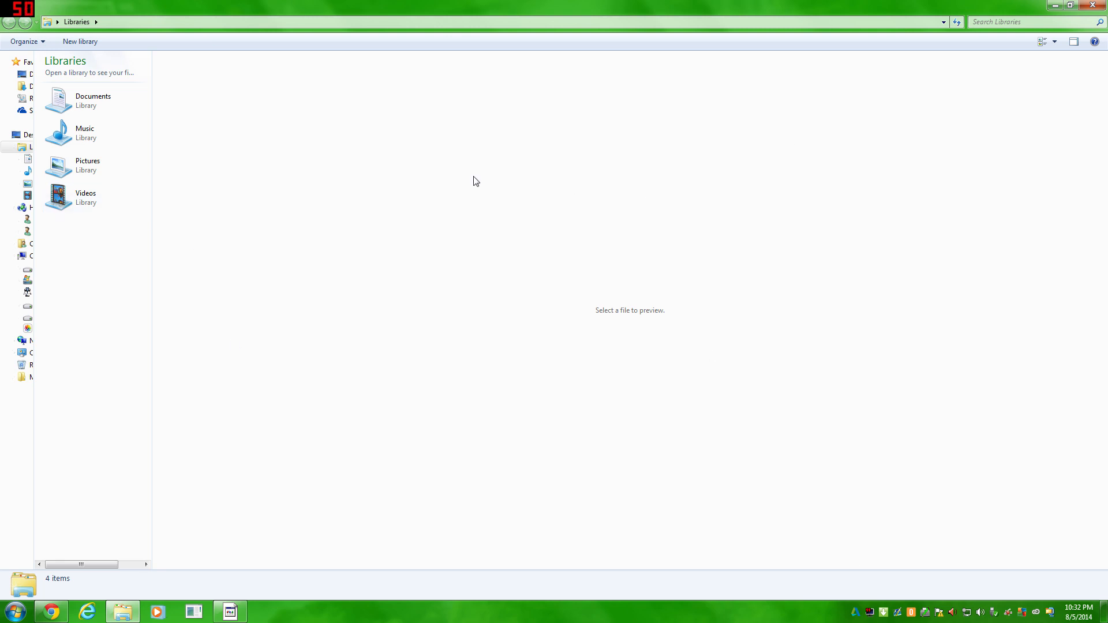
Open Downloads in Explorer and select the forge-1.7.10-10.13.0.1198-installer jar.
{"action": "left_click", "coordinate": [21, 90]}
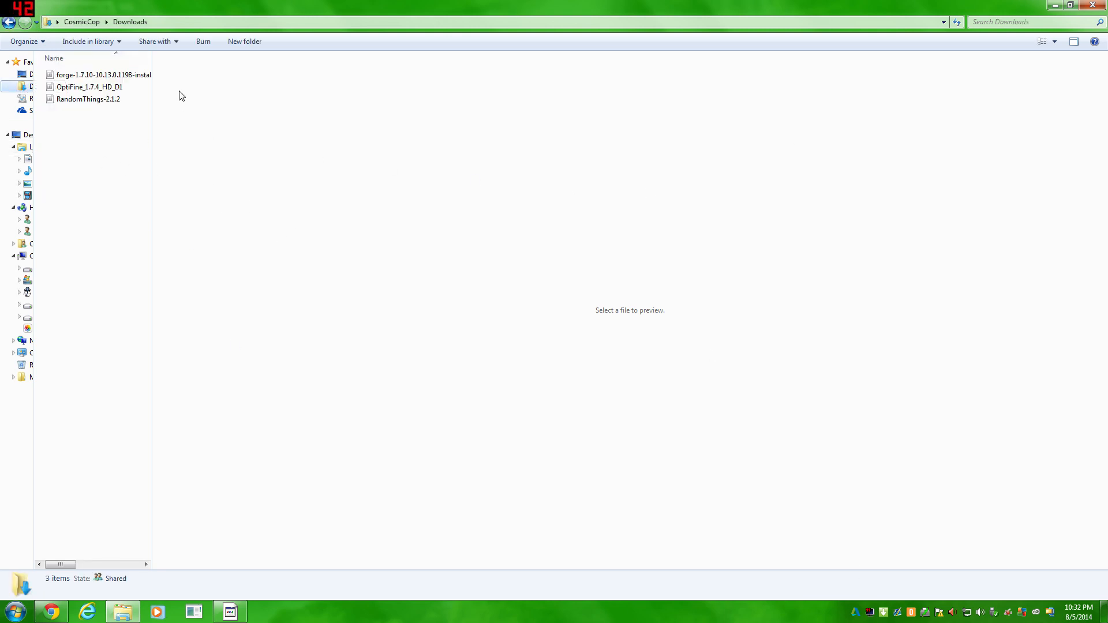
{"action": "mouse_move", "coordinate": [37, 127]}
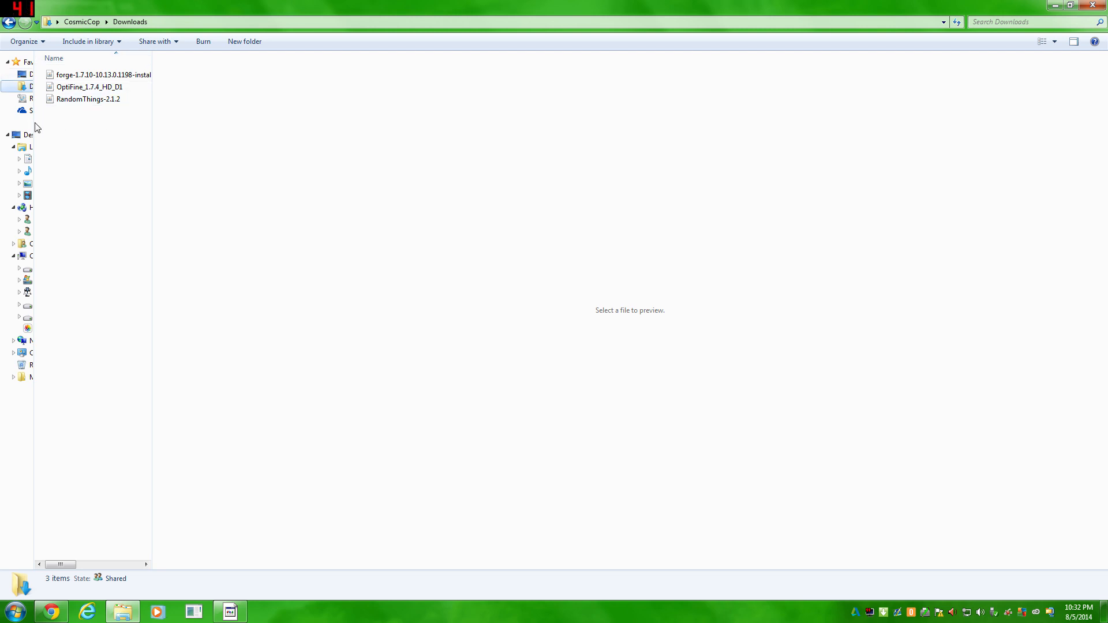
{"action": "mouse_move", "coordinate": [101, 146]}
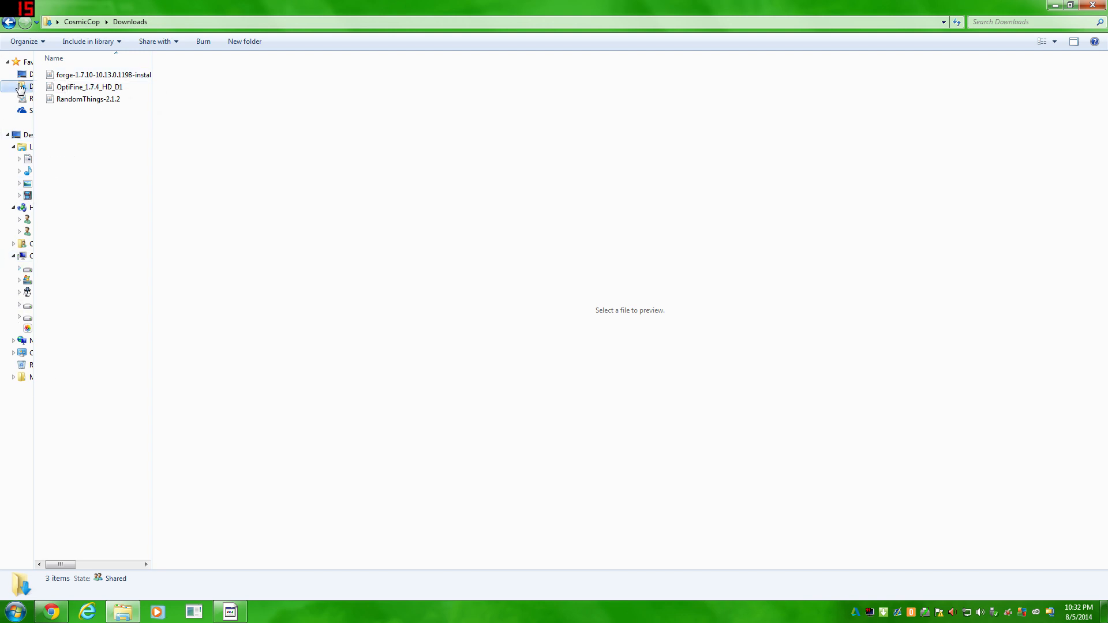
{"action": "mouse_move", "coordinate": [150, 132]}
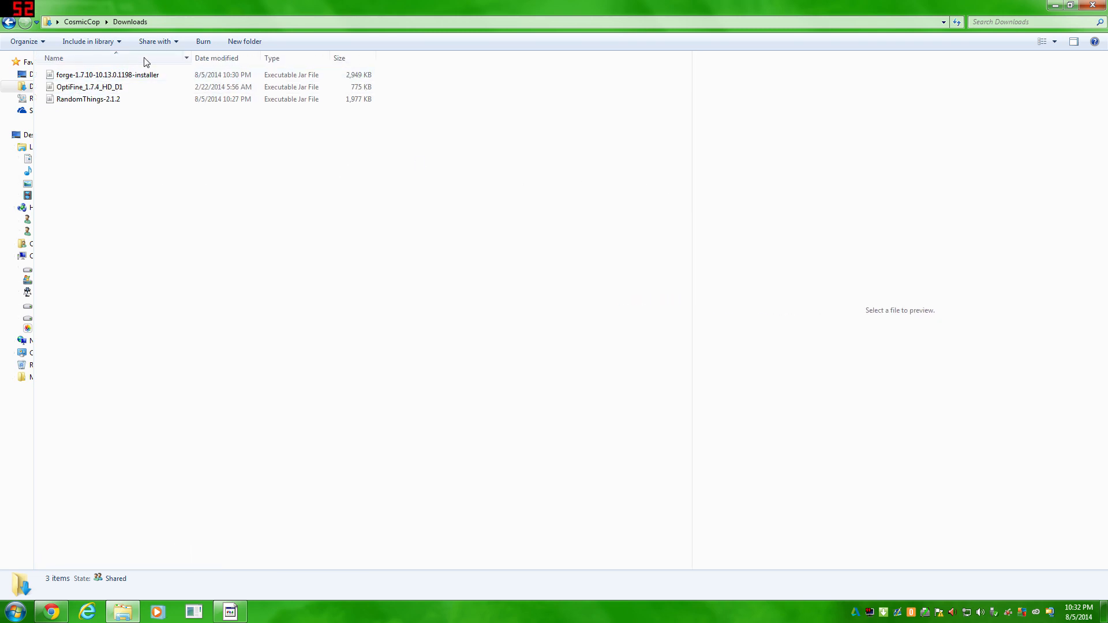
{"action": "left_click", "coordinate": [107, 75]}
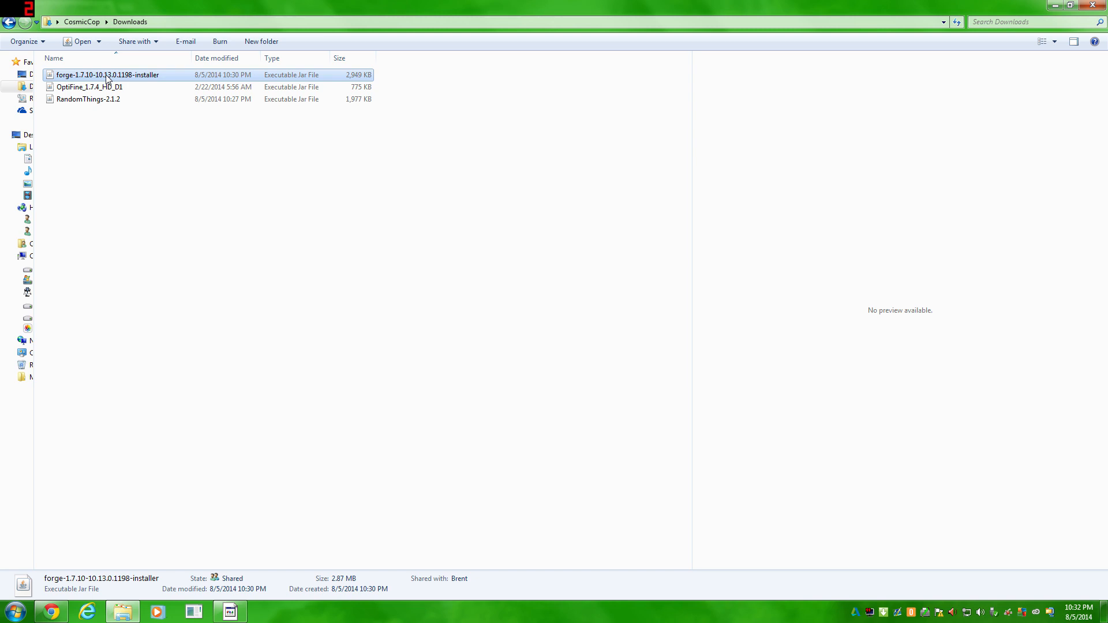
Run the Forge 10.13.0.1198 installer with Install client and acknowledge the Complete message.
{"action": "double_click", "coordinate": [108, 75]}
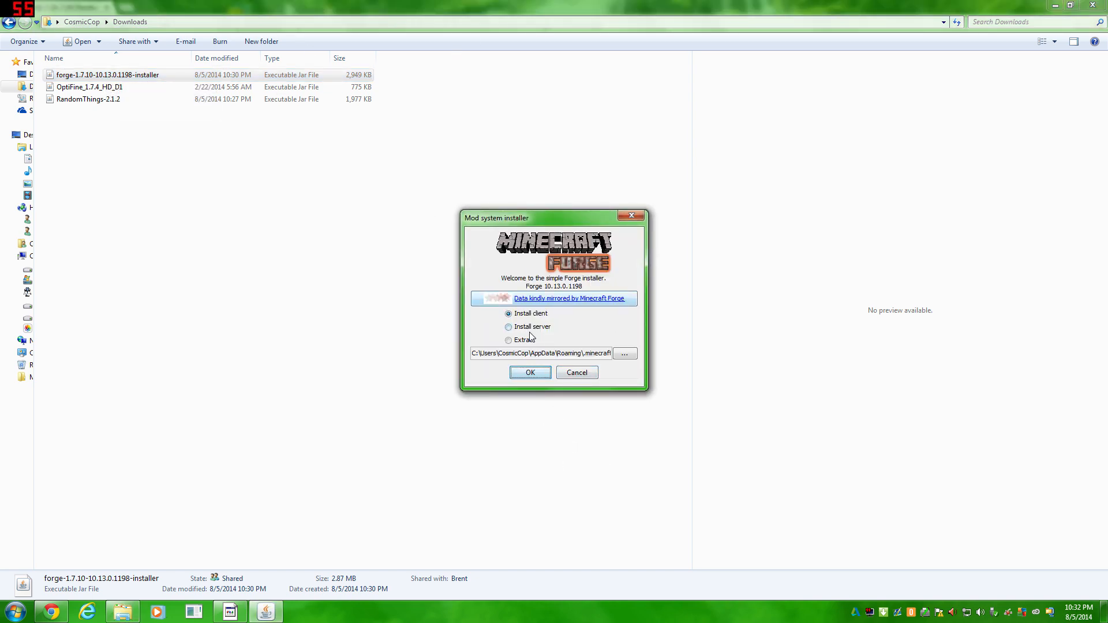
{"action": "mouse_move", "coordinate": [528, 325]}
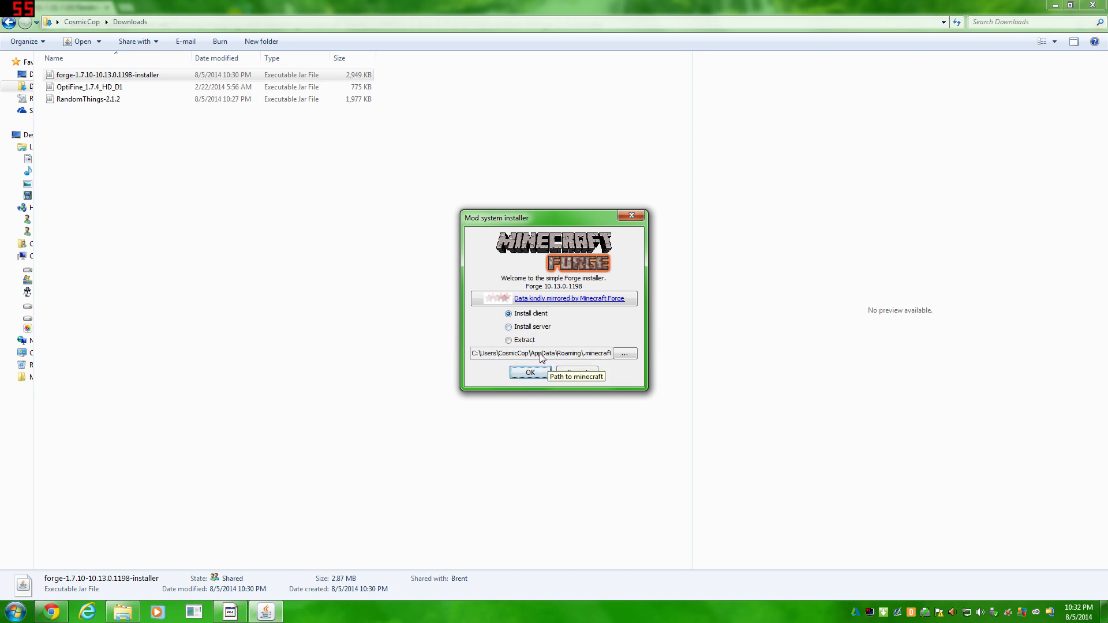
{"action": "mouse_move", "coordinate": [530, 367]}
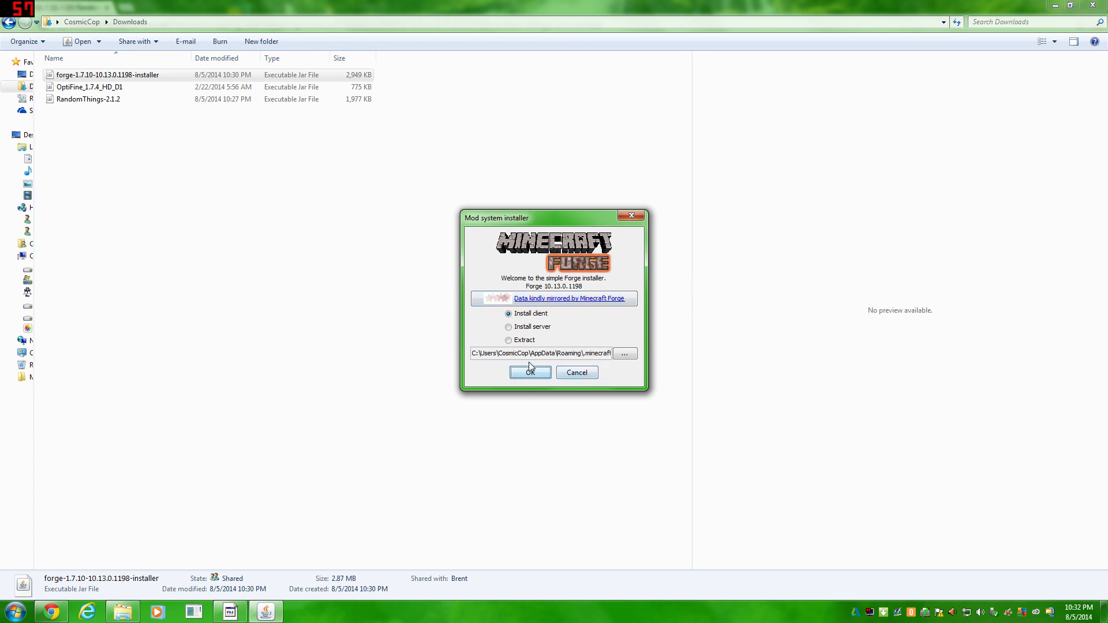
{"action": "left_click", "coordinate": [530, 372]}
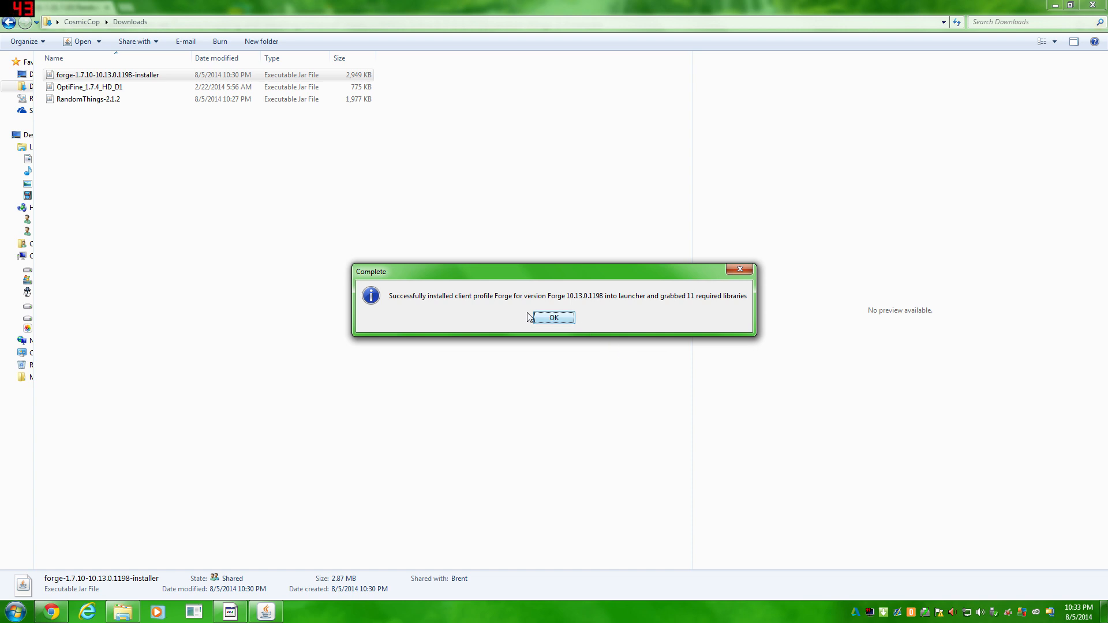
{"action": "left_click", "coordinate": [554, 317]}
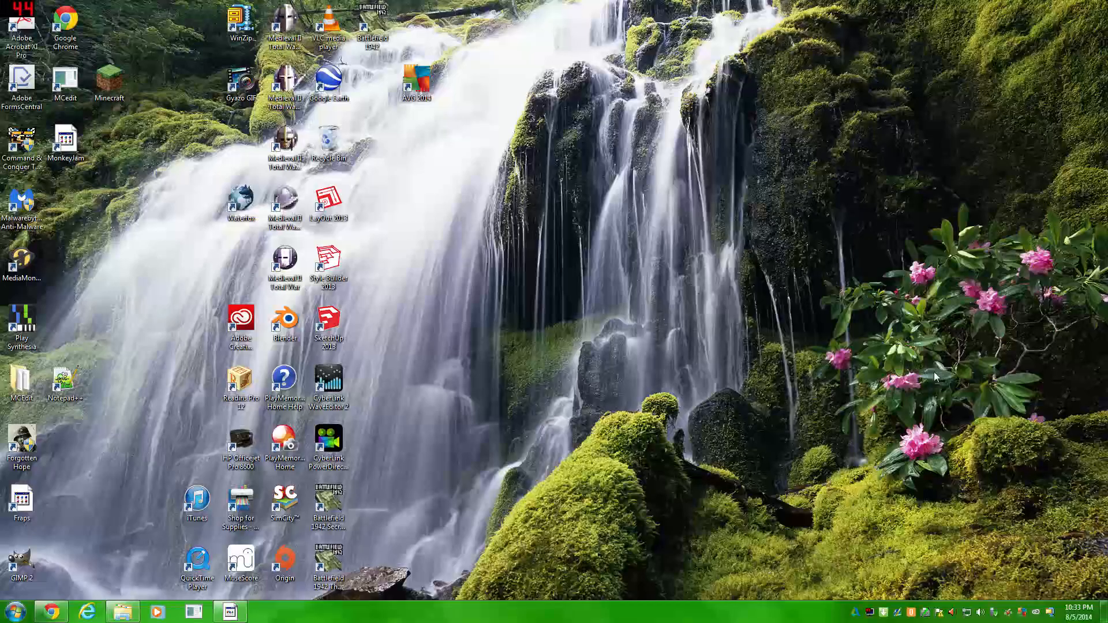
{"action": "mouse_move", "coordinate": [109, 80]}
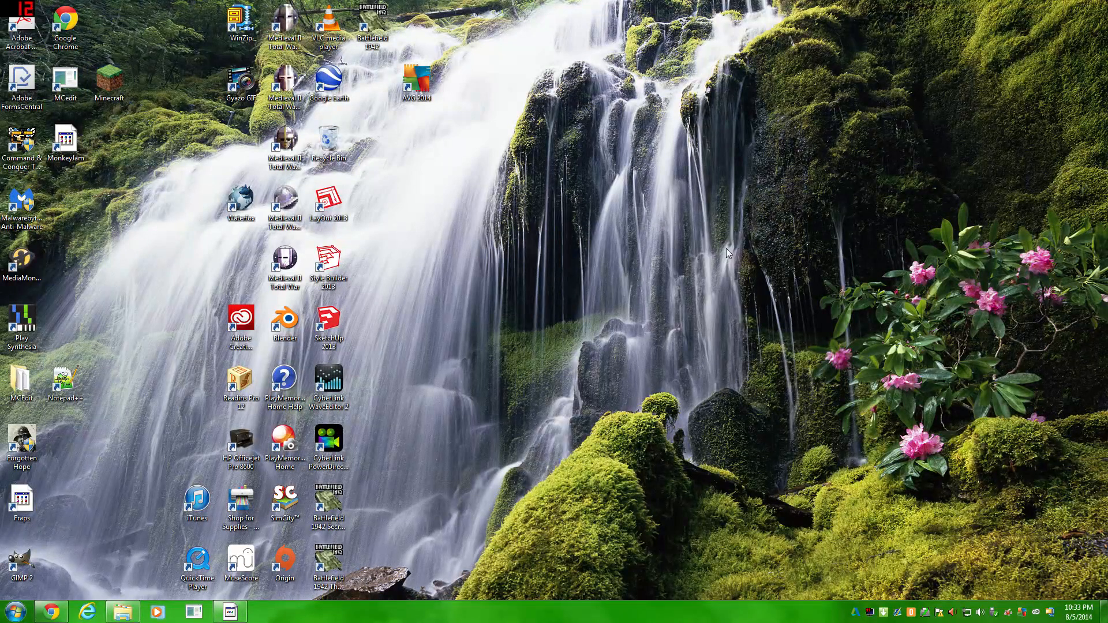
Start the Minecraft Launcher 1.5.1 from its desktop shortcut.
{"action": "double_click", "coordinate": [110, 83]}
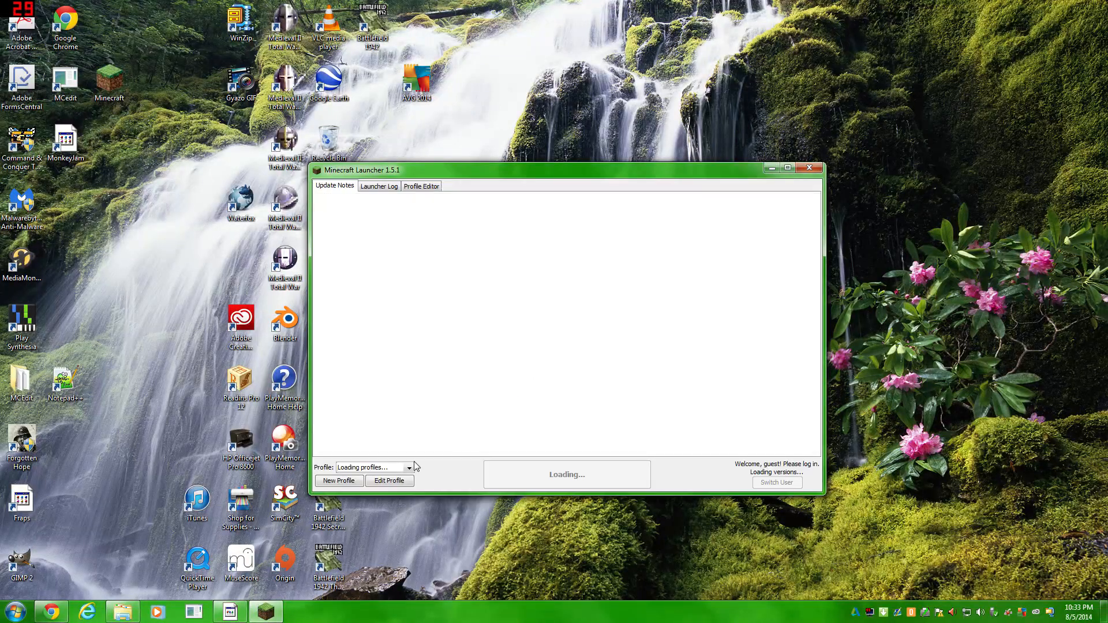
Choose the Forge profile in the launcher and play Minecraft 1.7.10 with Forge.
{"action": "left_click", "coordinate": [407, 467]}
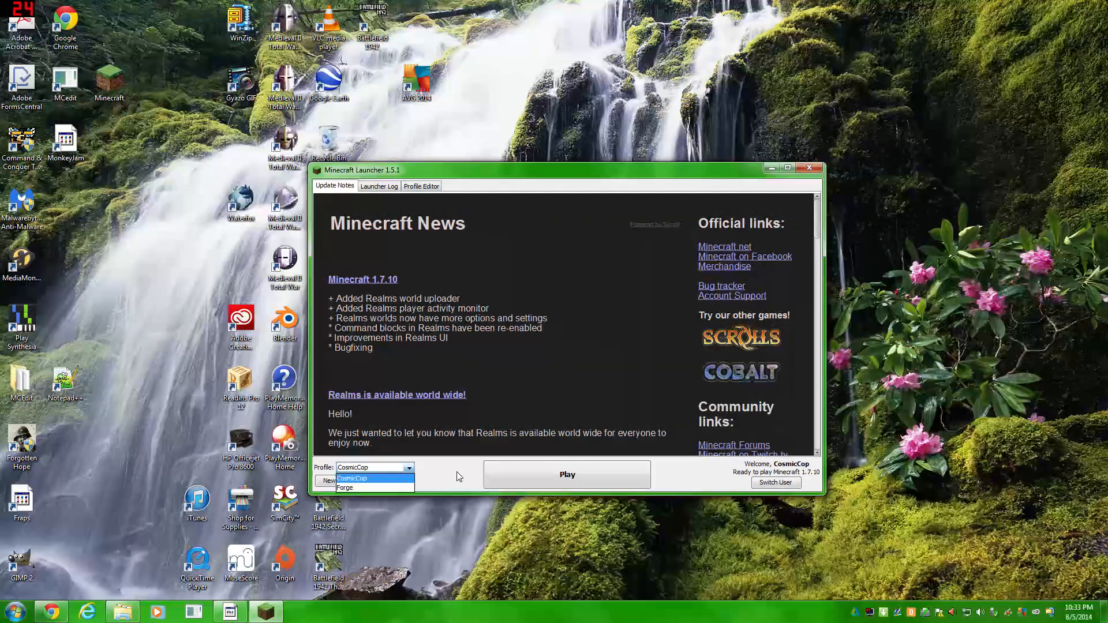
{"action": "left_click", "coordinate": [353, 478]}
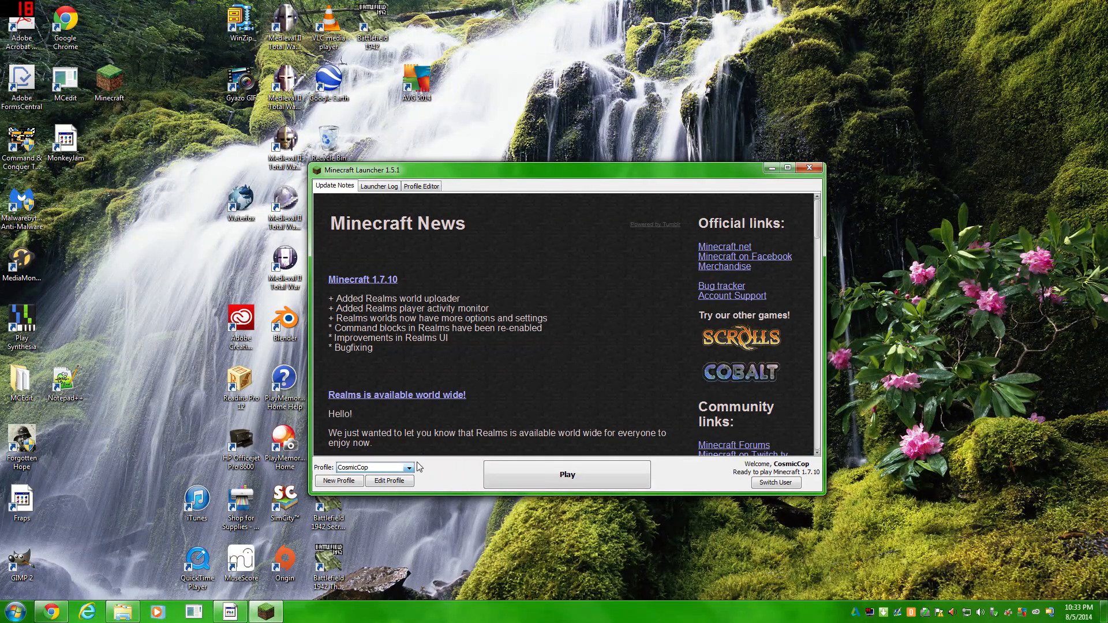
{"action": "left_click", "coordinate": [408, 467]}
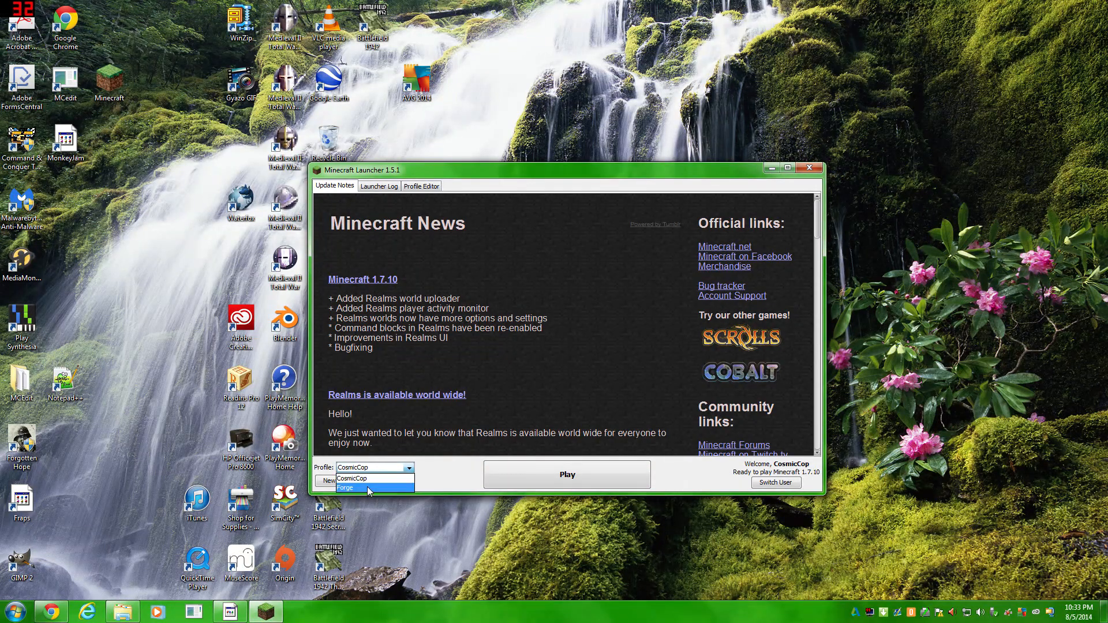
{"action": "left_click", "coordinate": [346, 488]}
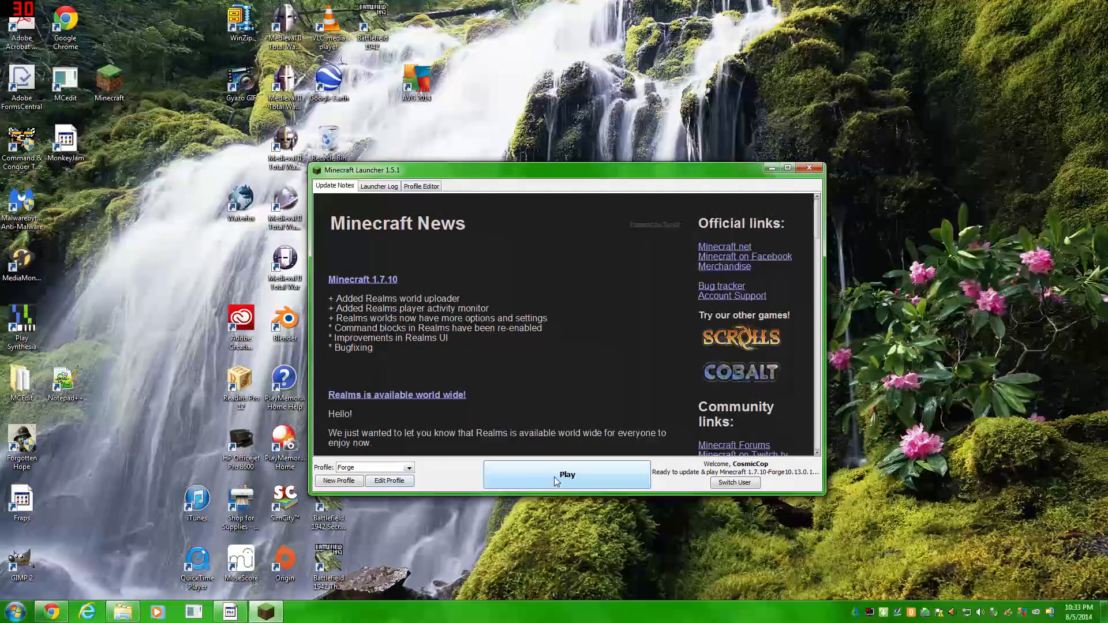
{"action": "left_click", "coordinate": [567, 475]}
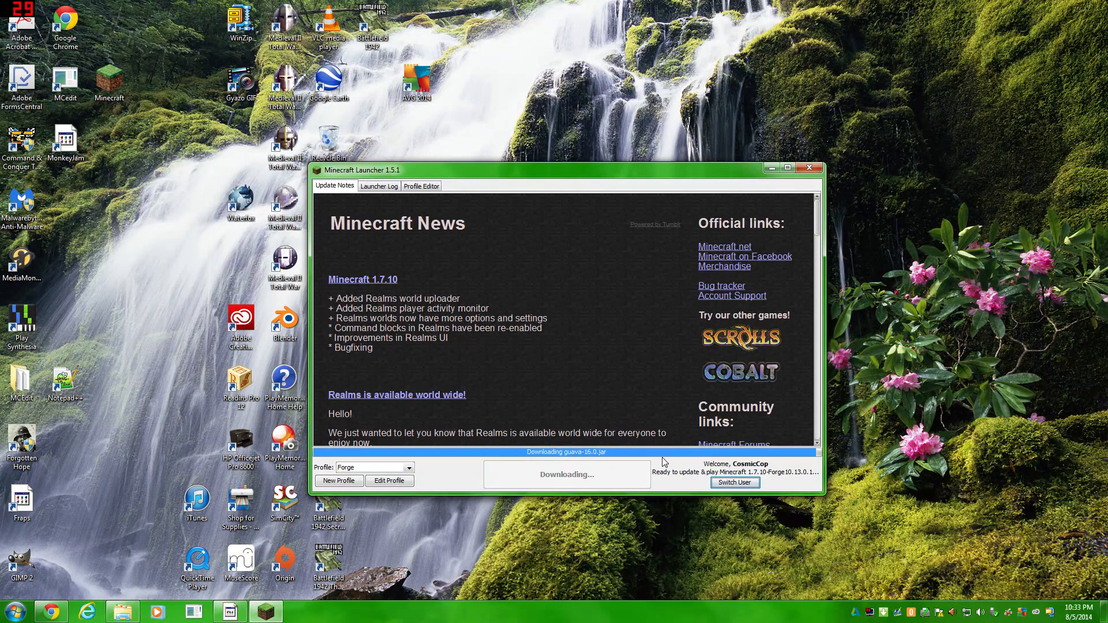
{"action": "left_click", "coordinate": [809, 168]}
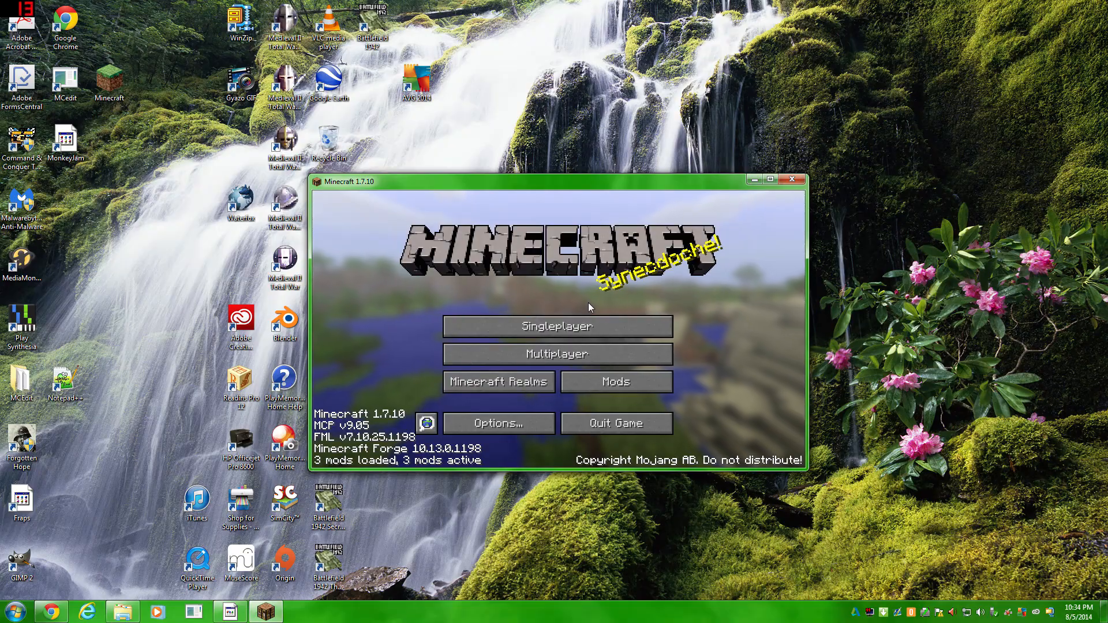
Maximize the Minecraft window so the Forge title screen fills the screen.
{"action": "left_click", "coordinate": [769, 179]}
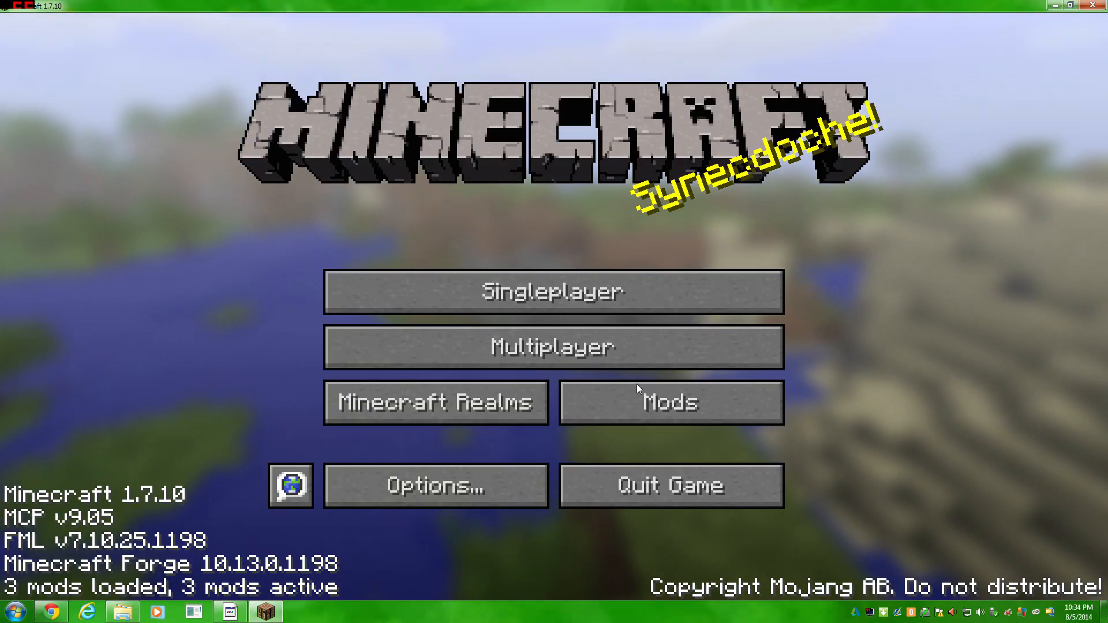
{"action": "mouse_move", "coordinate": [215, 513]}
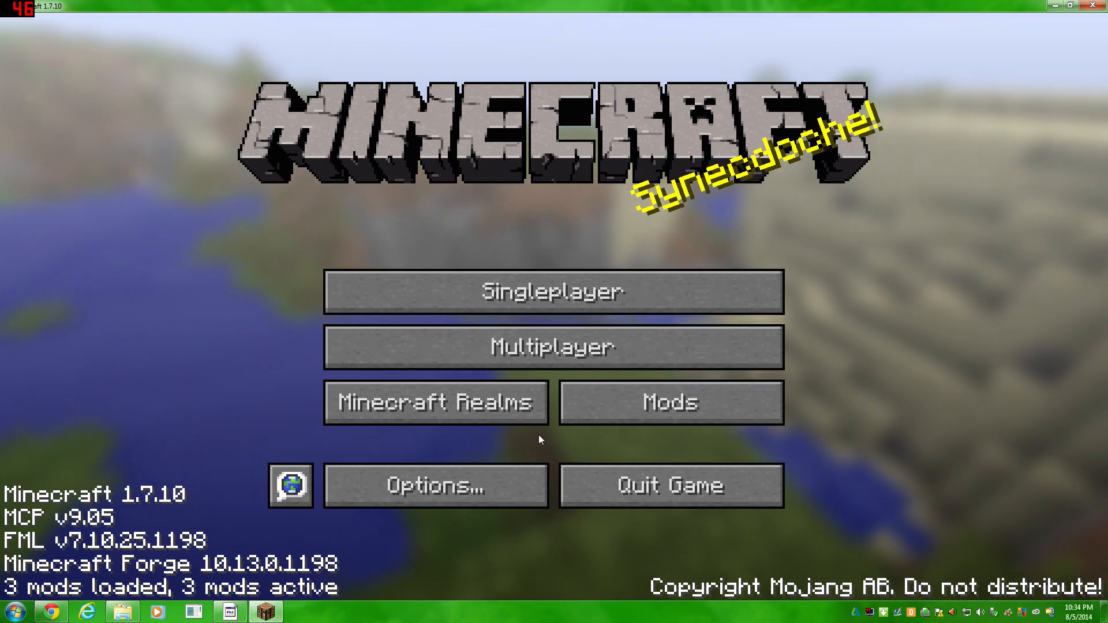
Browse the Mods list, viewing Forge Mod Loader and Minecraft Coder Pack details.
{"action": "left_click", "coordinate": [670, 403]}
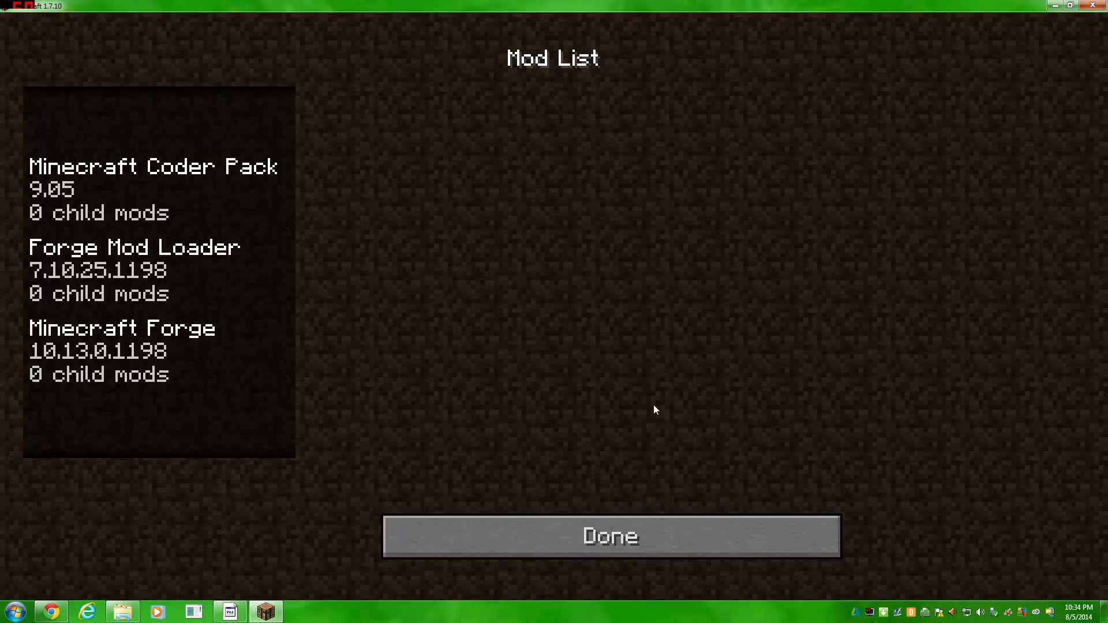
{"action": "mouse_move", "coordinate": [566, 189]}
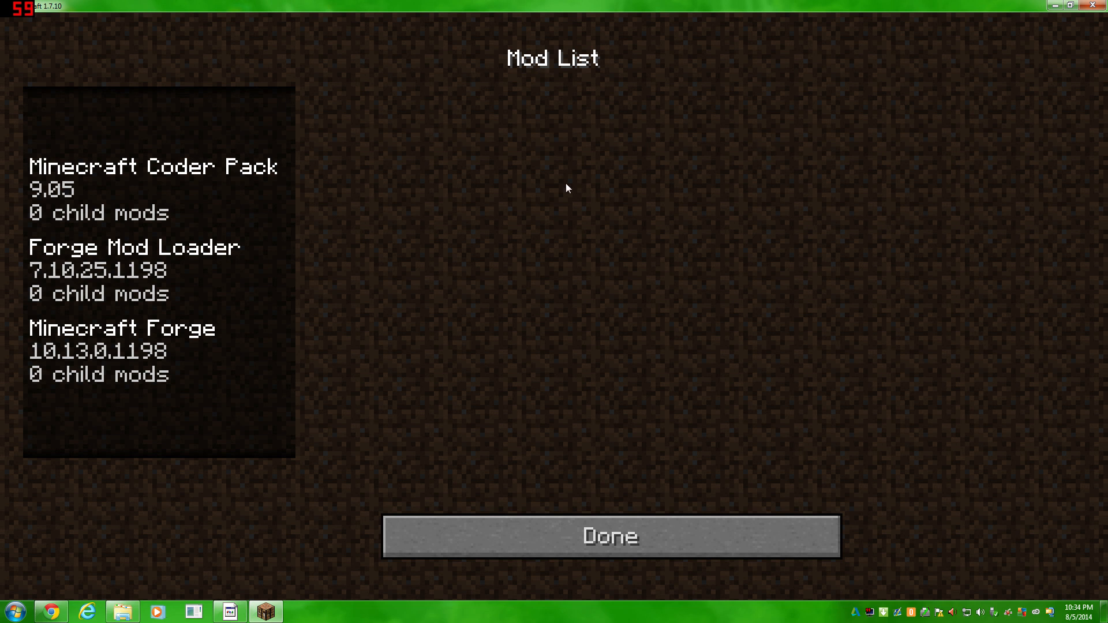
{"action": "mouse_move", "coordinate": [396, 506]}
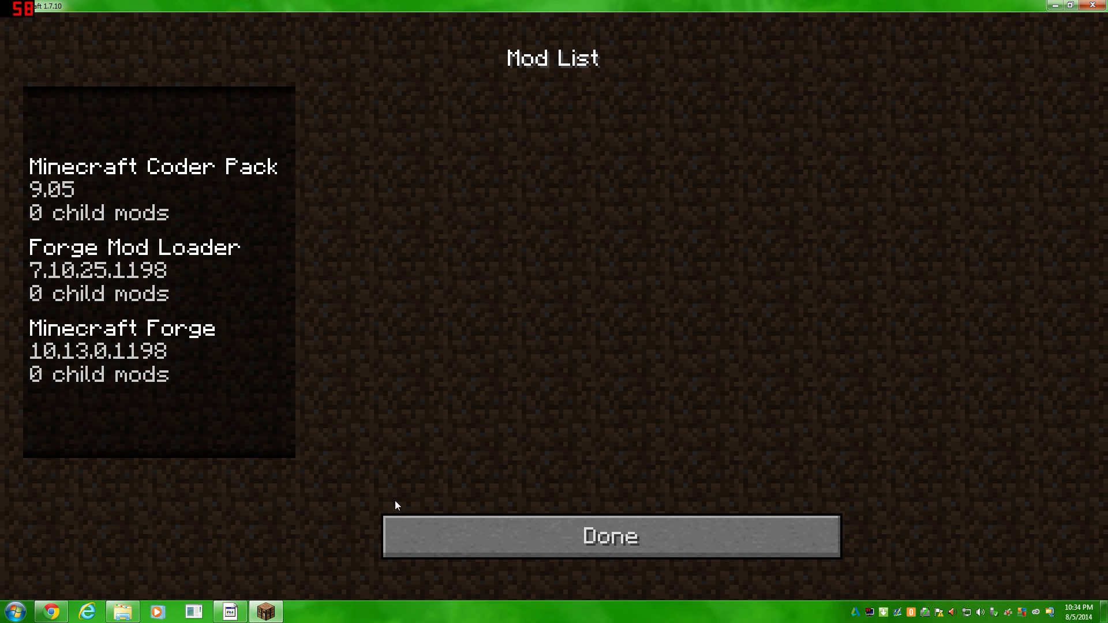
{"action": "mouse_move", "coordinate": [236, 206]}
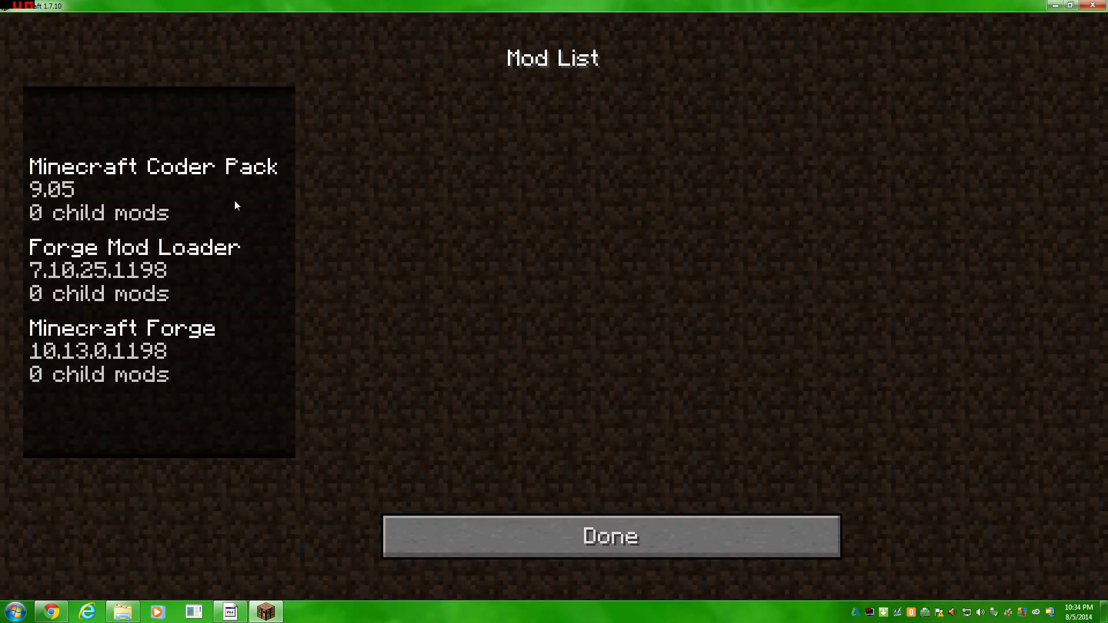
{"action": "left_click", "coordinate": [134, 270]}
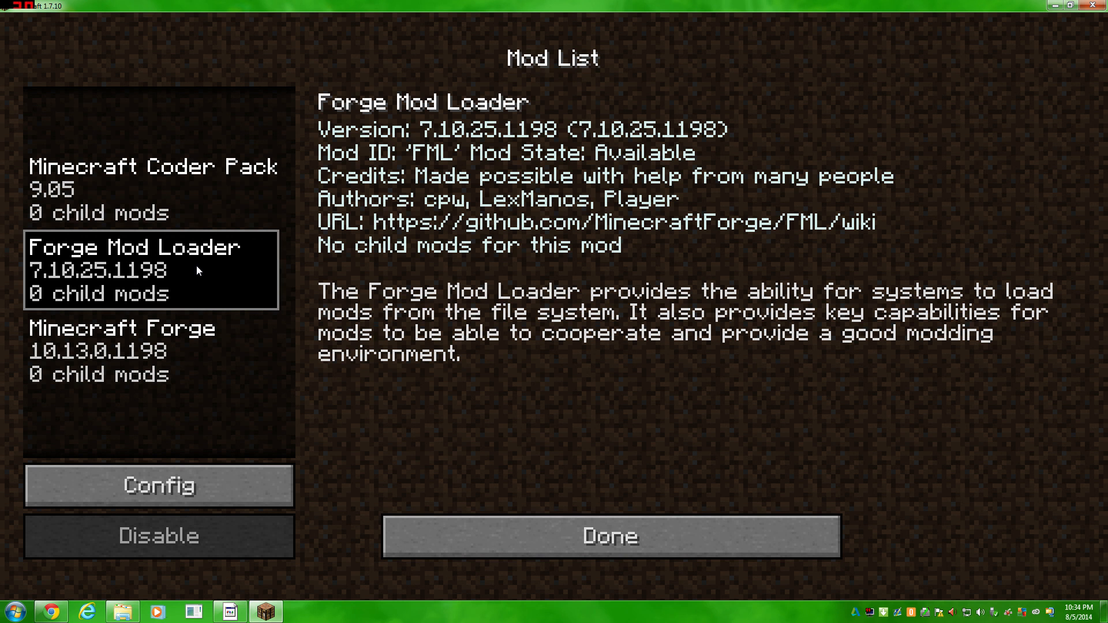
{"action": "mouse_move", "coordinate": [186, 313]}
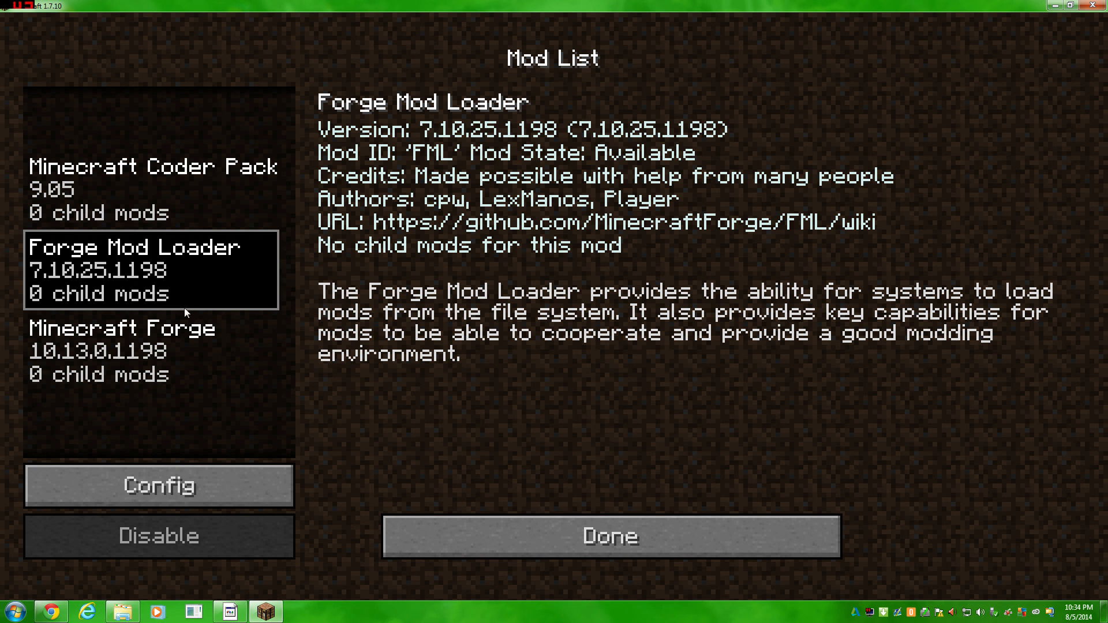
{"action": "left_click", "coordinate": [150, 351]}
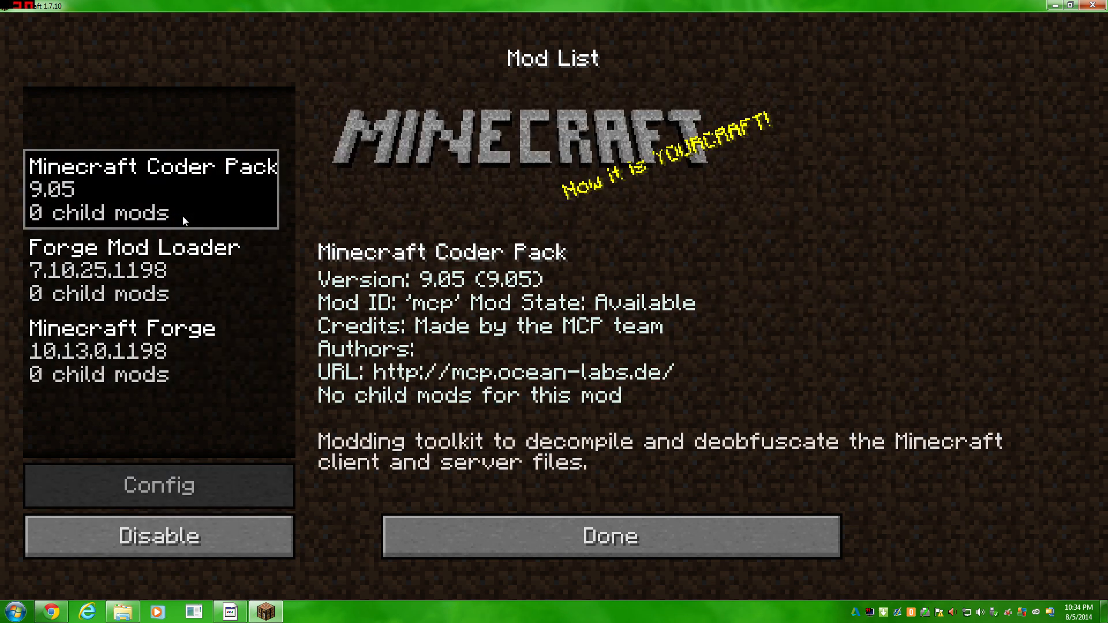
{"action": "left_click", "coordinate": [608, 536]}
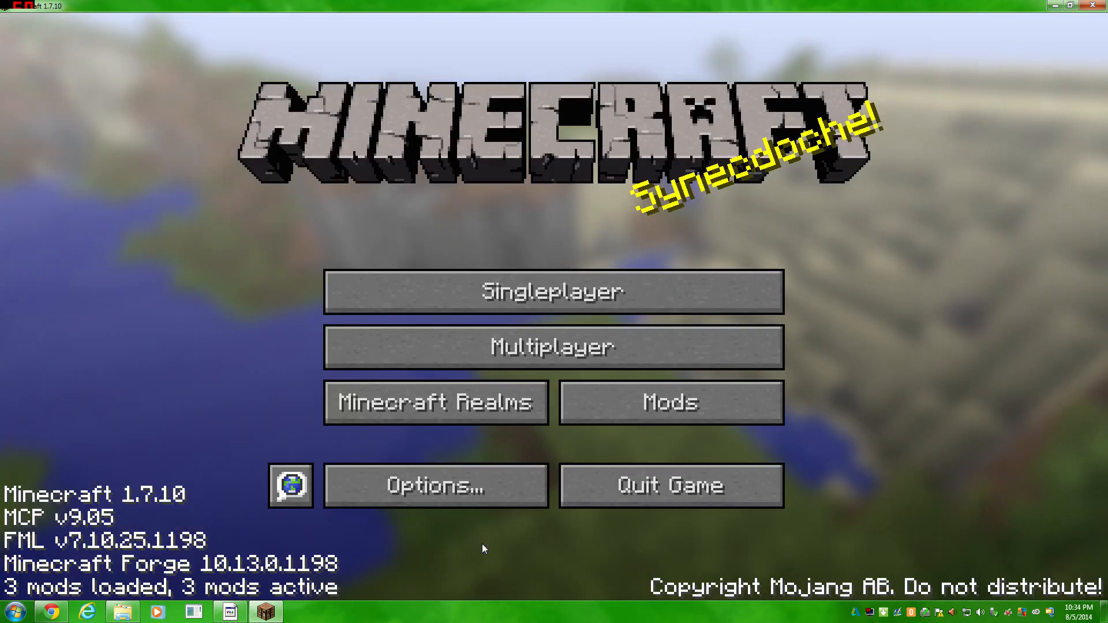
{"action": "left_click", "coordinate": [669, 402]}
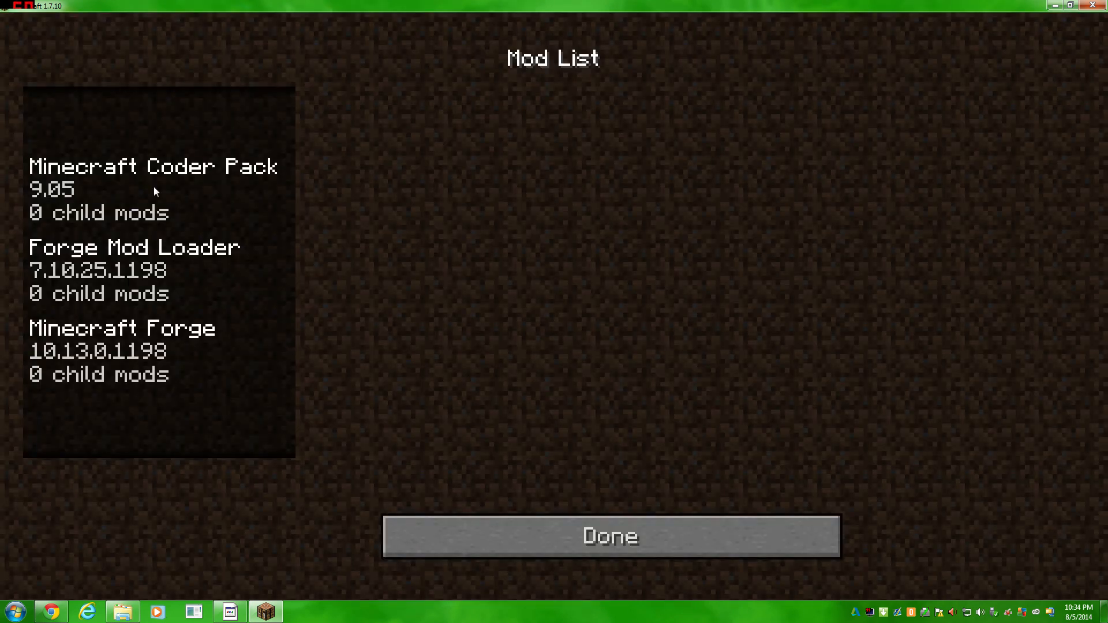
{"action": "left_click", "coordinate": [609, 535]}
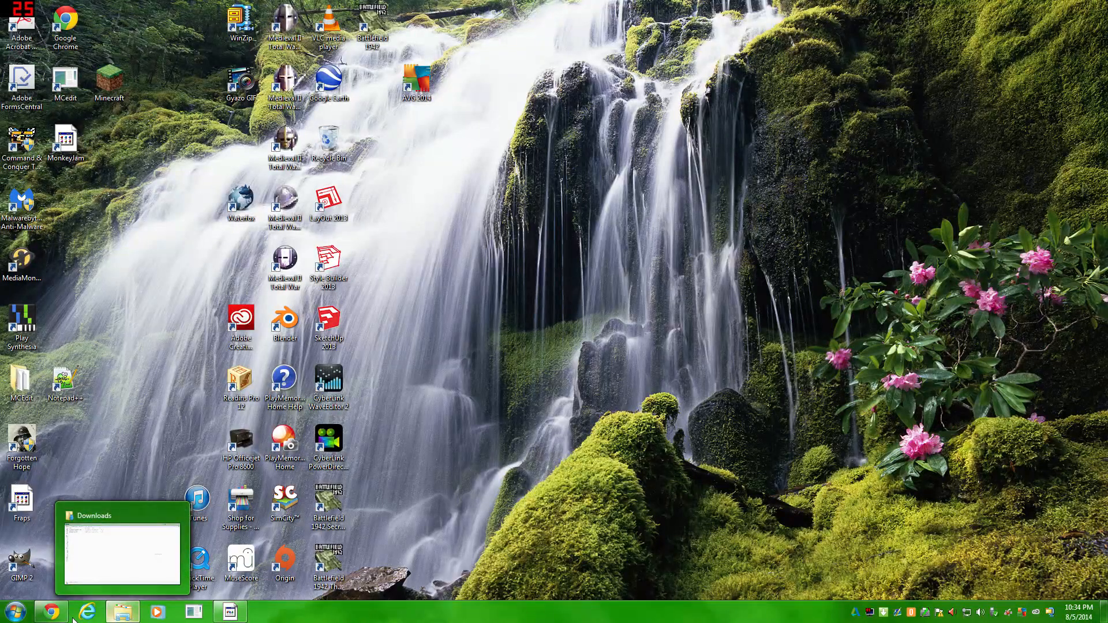
Scroll the Random Things thread to Download and get the 1.7.10 version.
{"action": "left_click", "coordinate": [48, 612]}
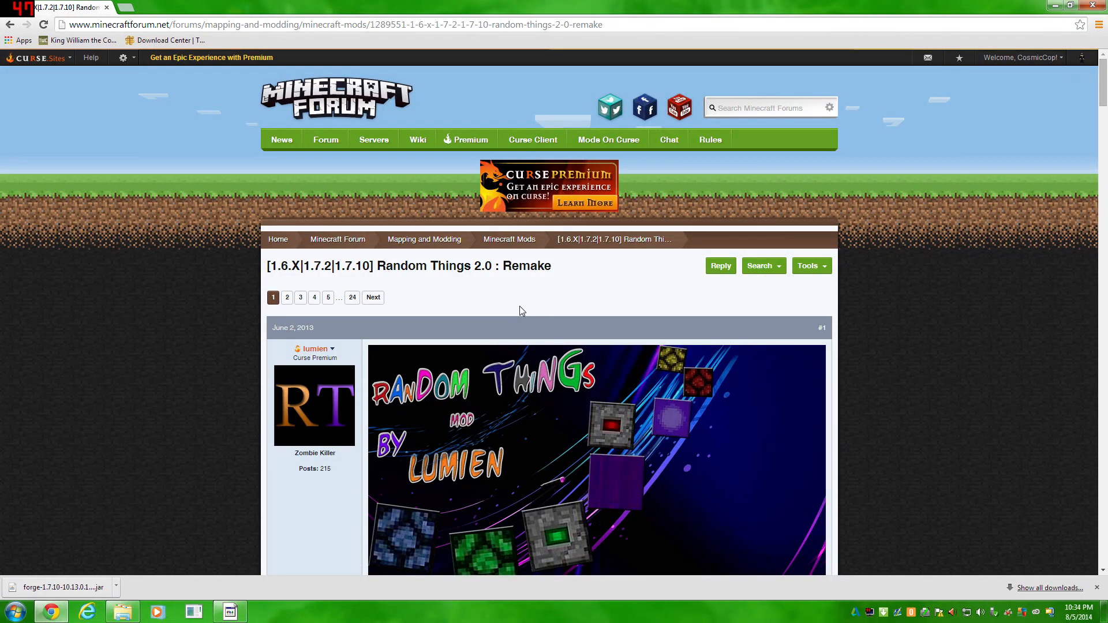
{"action": "scroll", "scroll_direction": "down", "scroll_amount": 3}
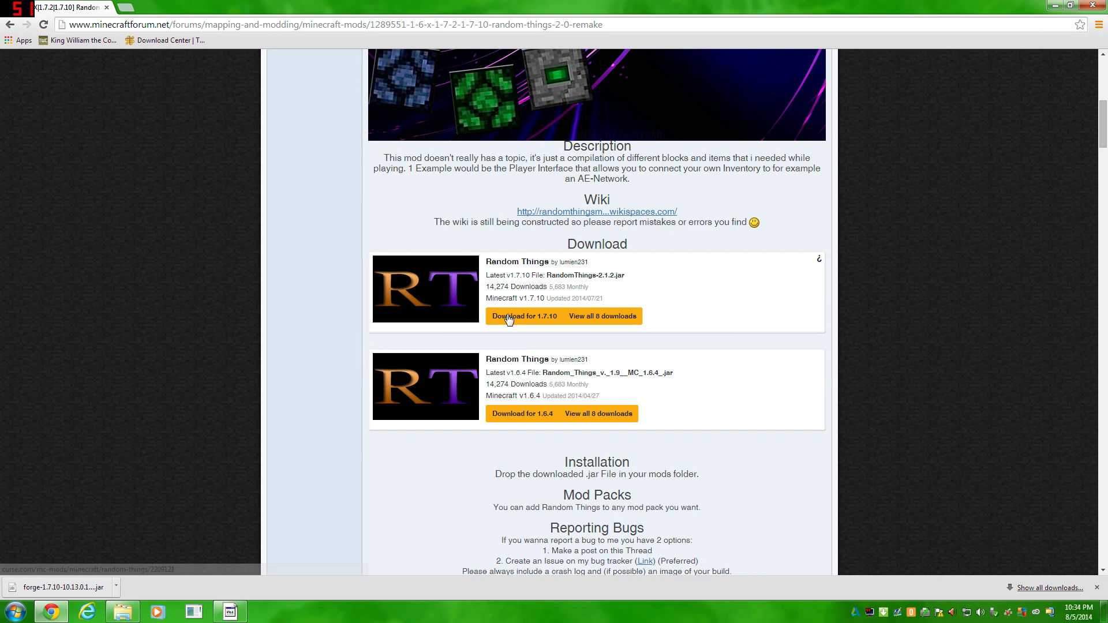
{"action": "left_click", "coordinate": [523, 316]}
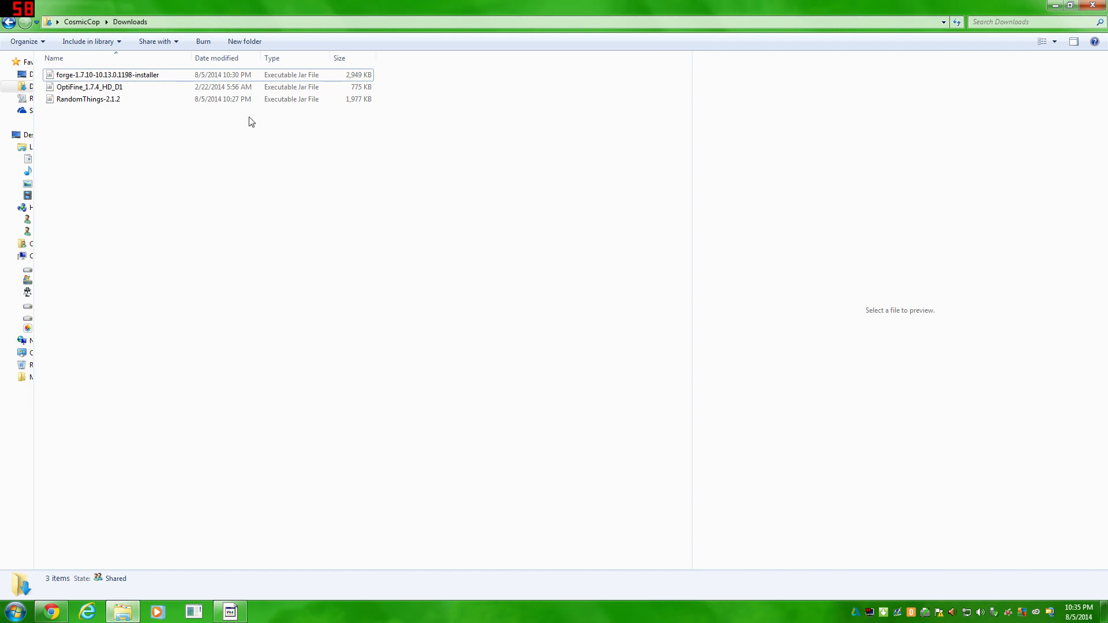
{"action": "mouse_move", "coordinate": [122, 151]}
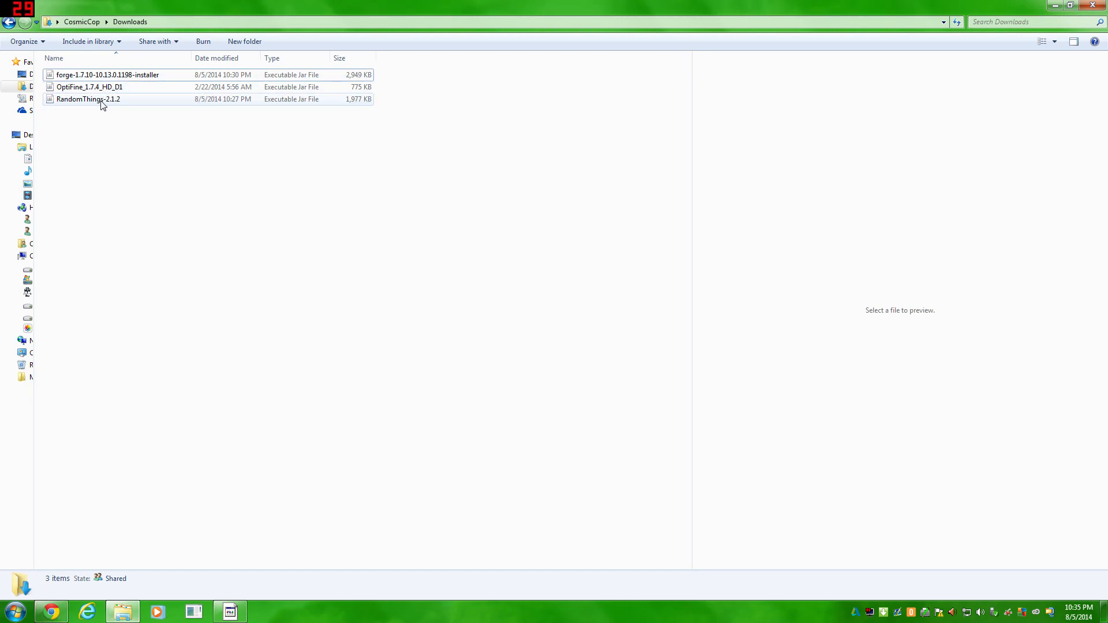
Select the RandomThings-2.1.2 jar, then search %appdata% from the Start menu.
{"action": "left_click", "coordinate": [89, 99]}
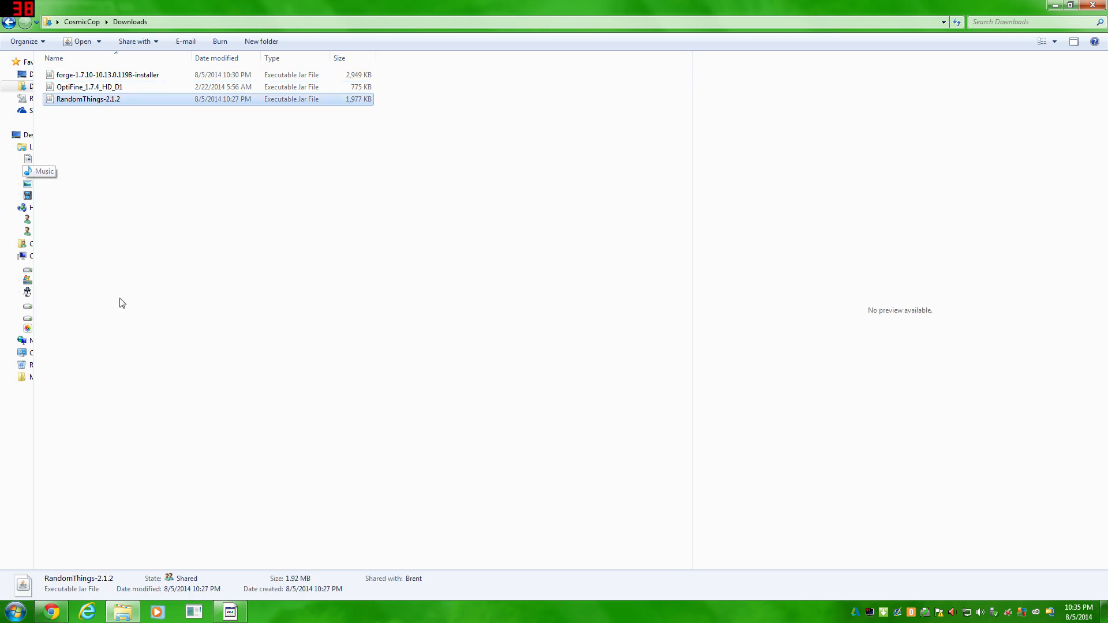
{"action": "left_click", "coordinate": [13, 611]}
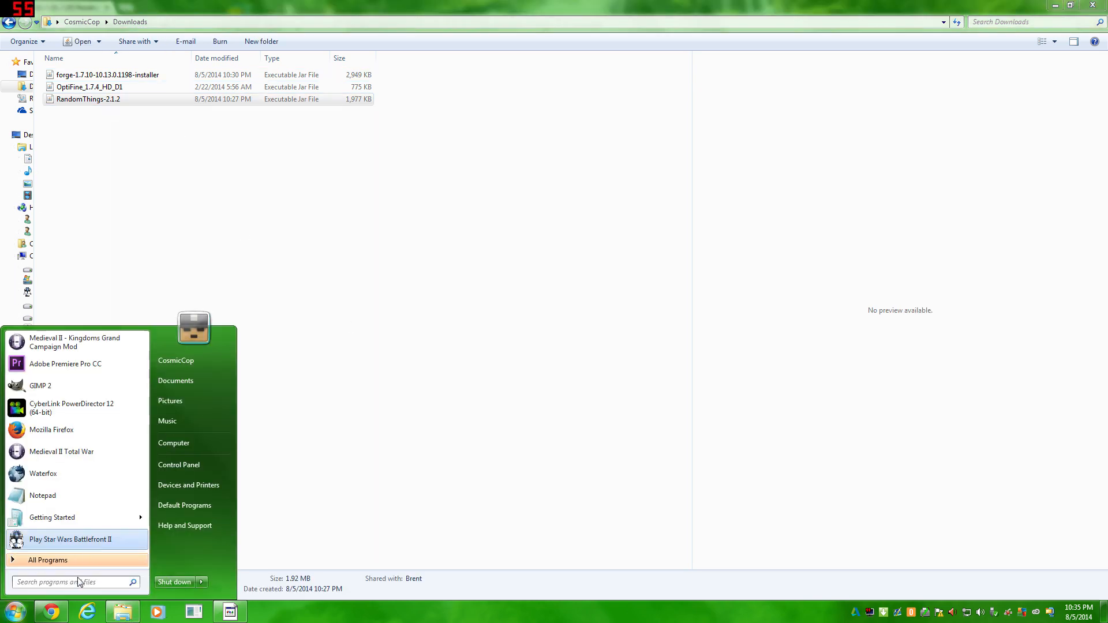
{"action": "type", "text": "%"}
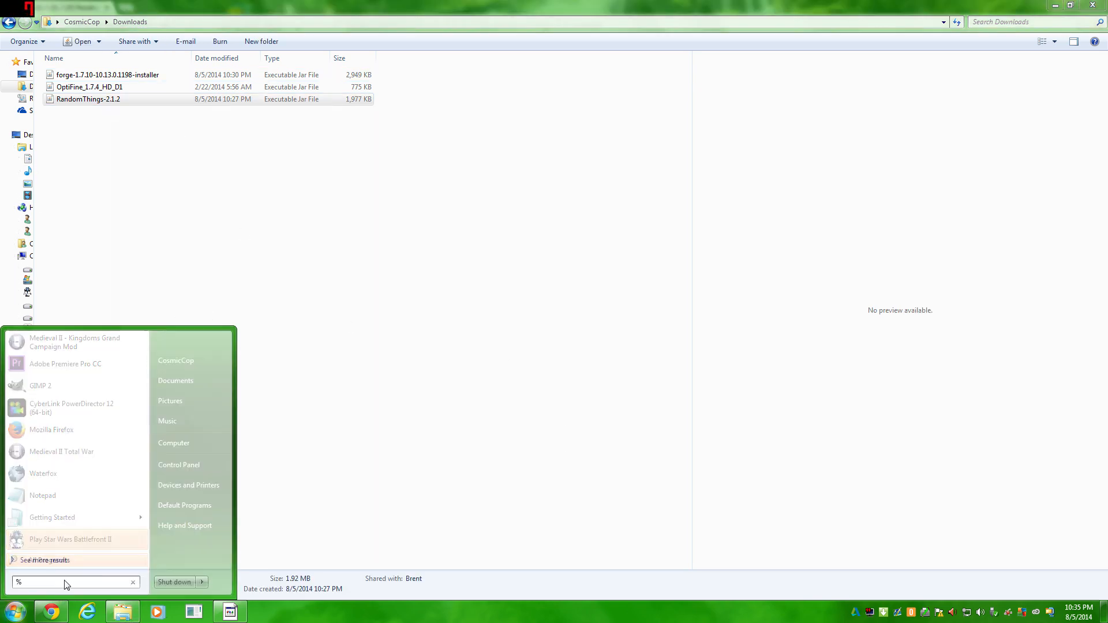
{"action": "type", "text": "appdata%"}
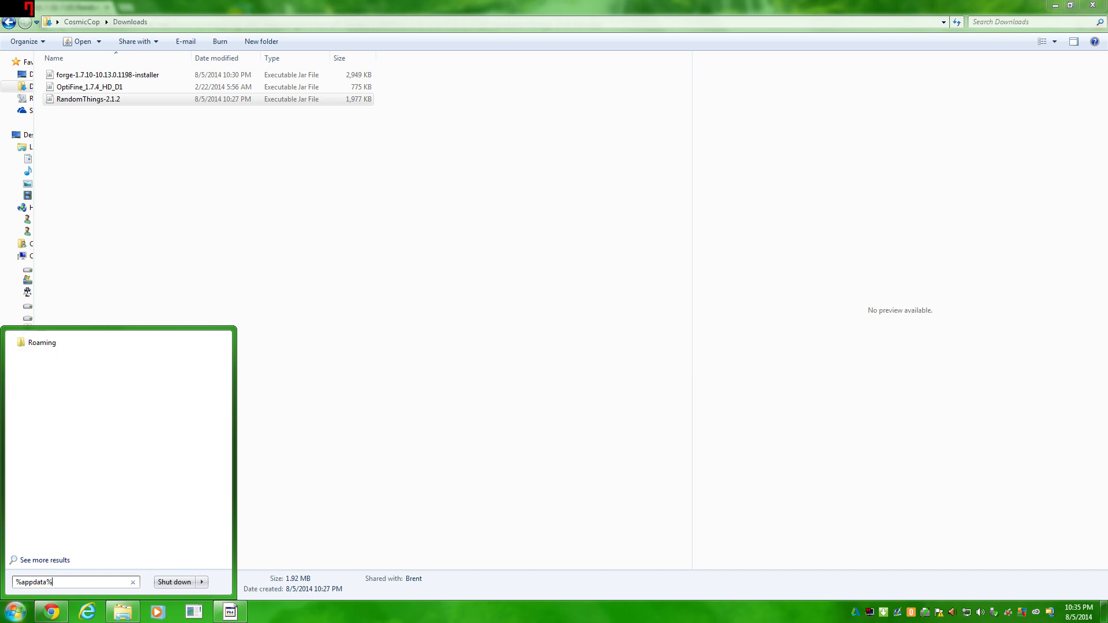
{"action": "mouse_move", "coordinate": [46, 343]}
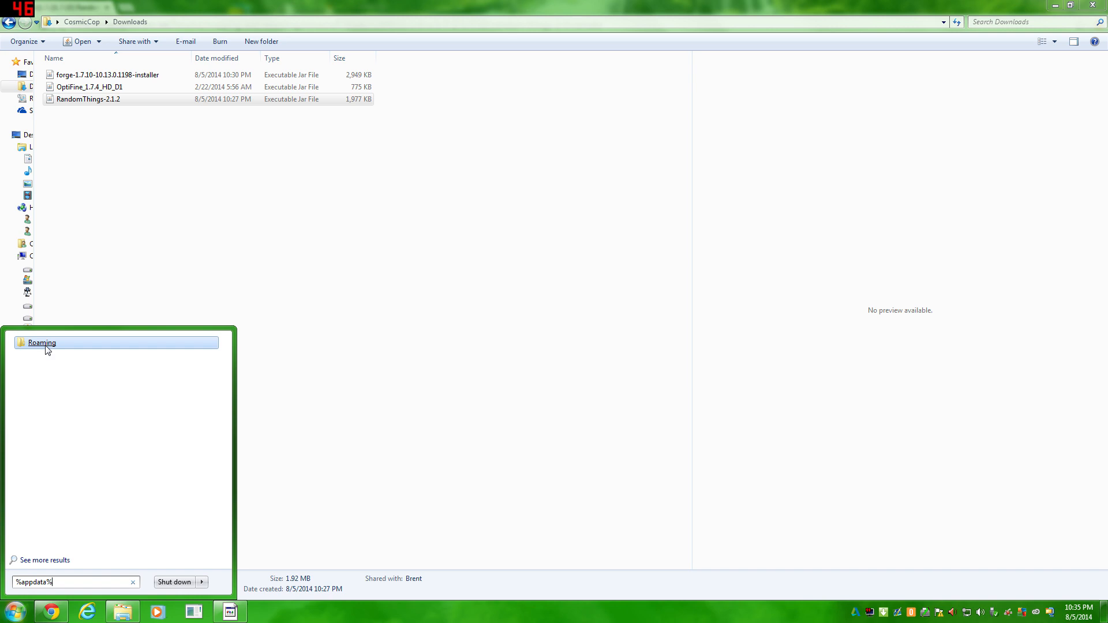
Move the RandomThings-2.1.2 jar from Downloads into Roaming\.minecraft\mods.
{"action": "left_click", "coordinate": [41, 343]}
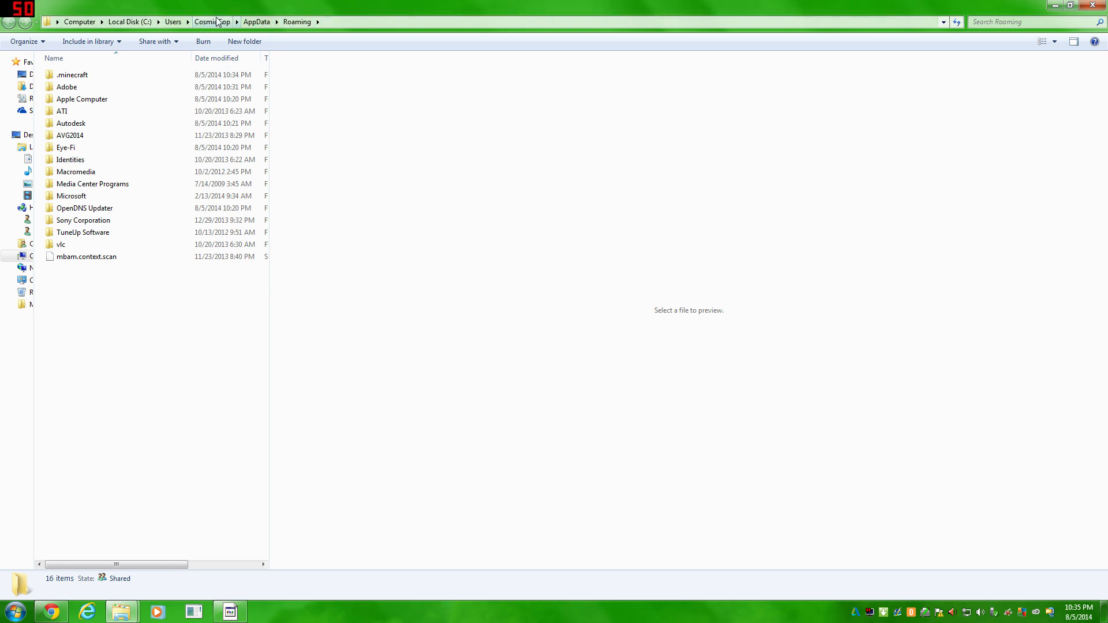
{"action": "mouse_move", "coordinate": [163, 400]}
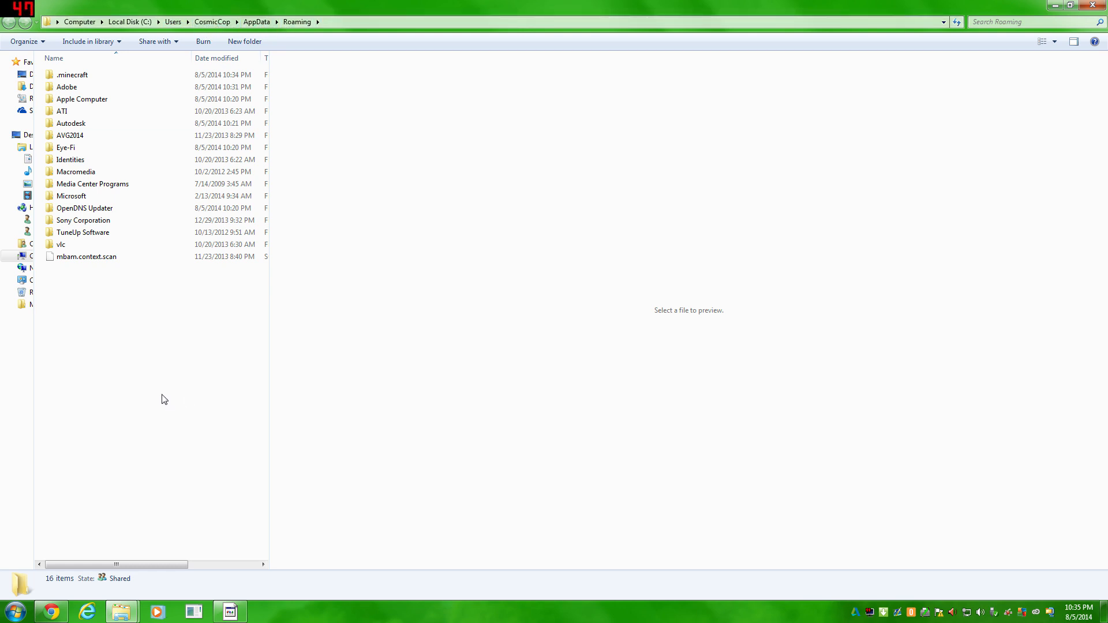
{"action": "mouse_move", "coordinate": [83, 371]}
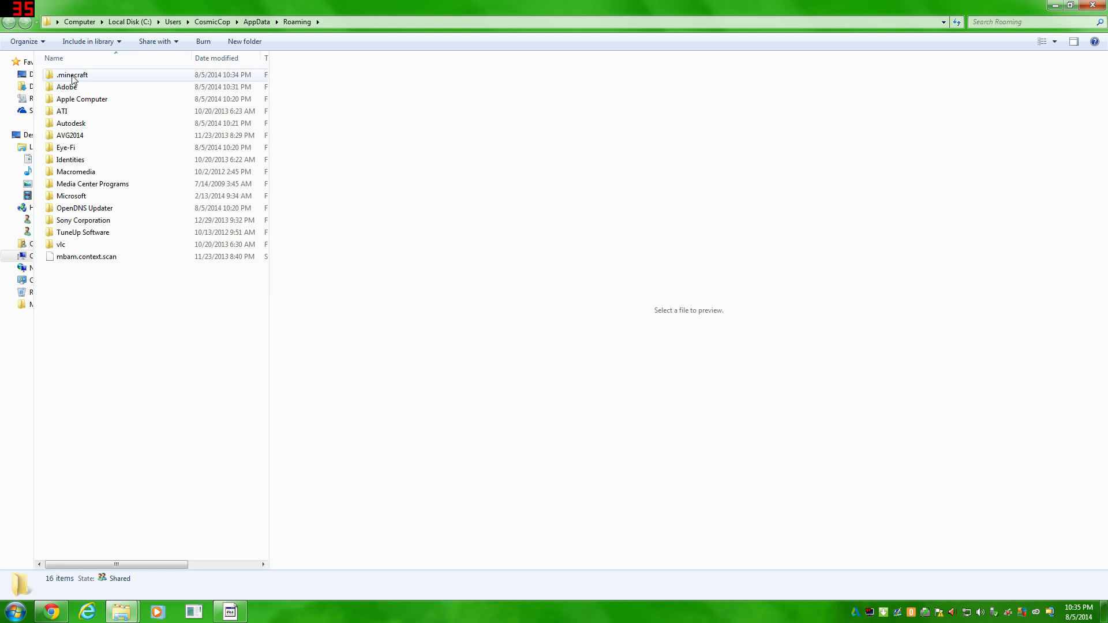
{"action": "double_click", "coordinate": [73, 75]}
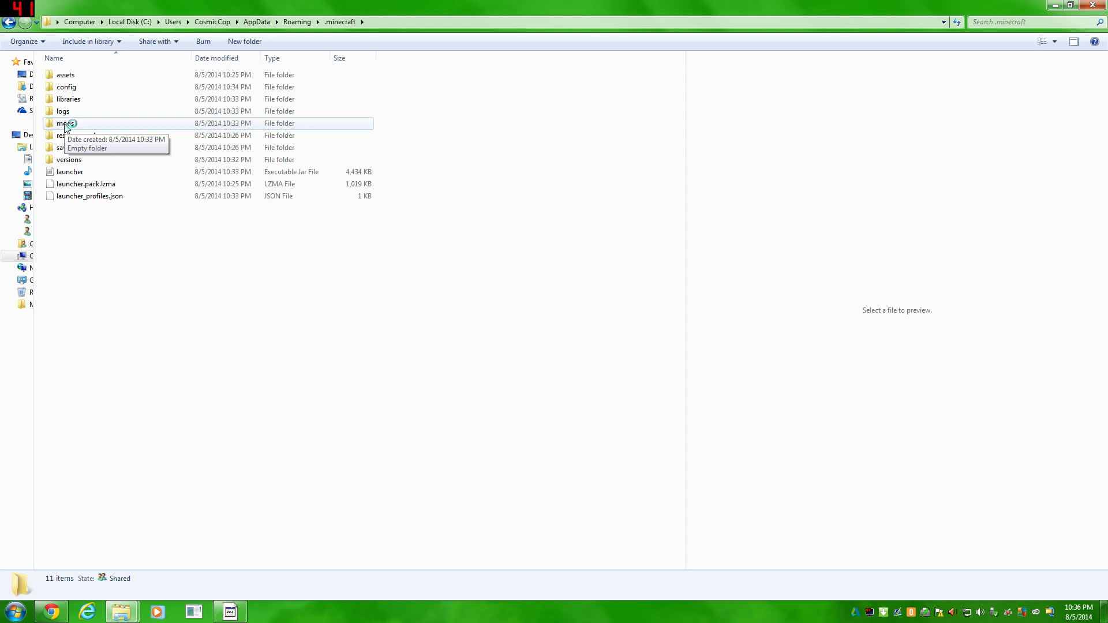
{"action": "left_click", "coordinate": [65, 123]}
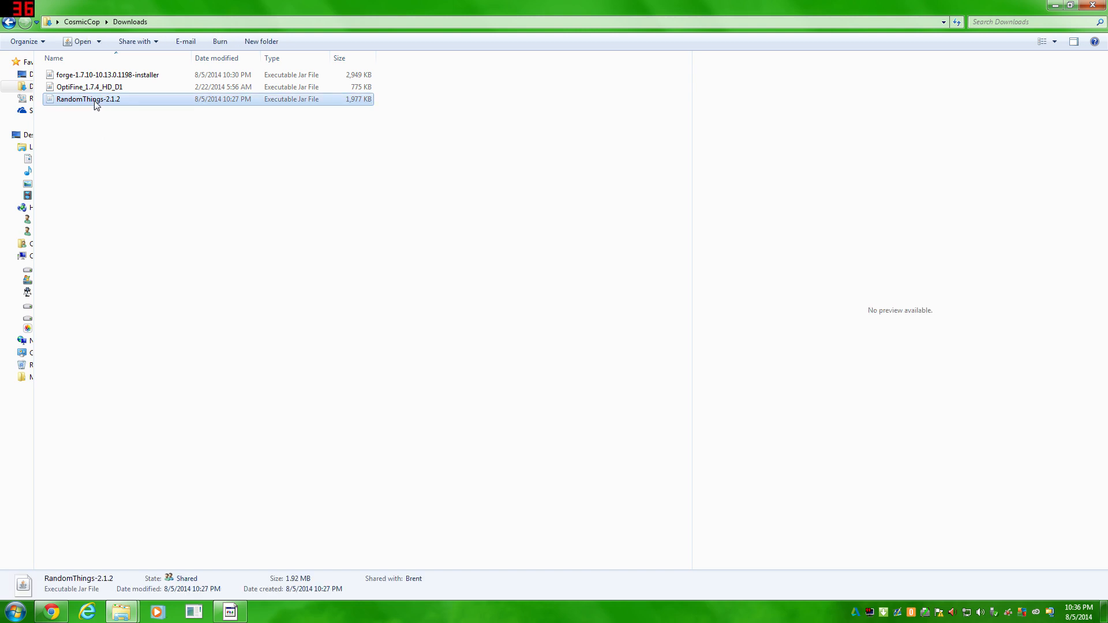
{"action": "right_click", "coordinate": [89, 99]}
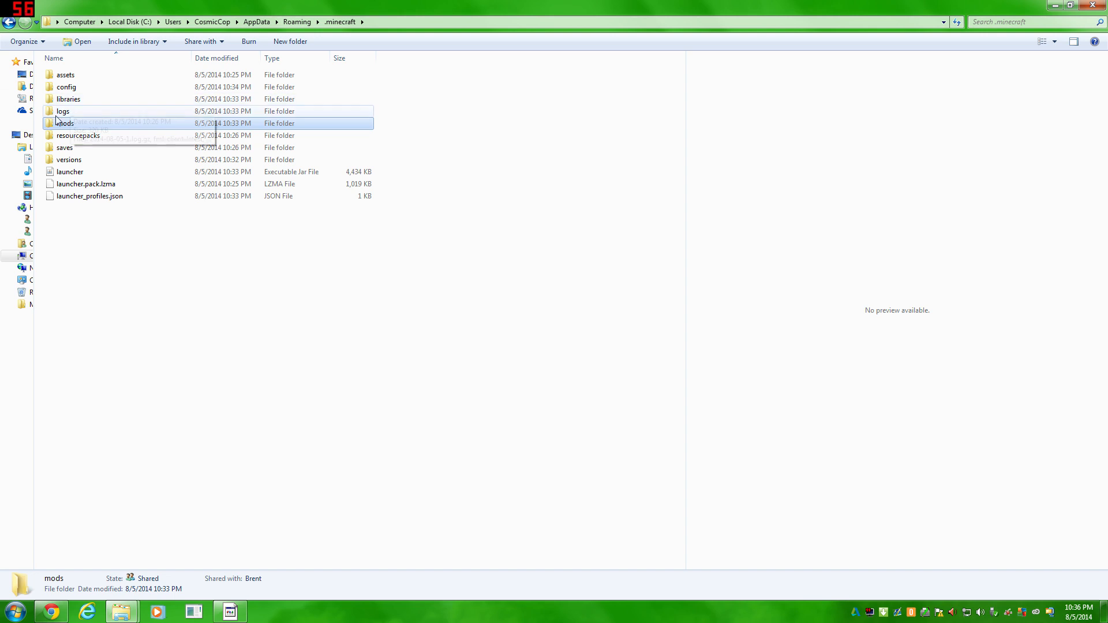
{"action": "double_click", "coordinate": [65, 123]}
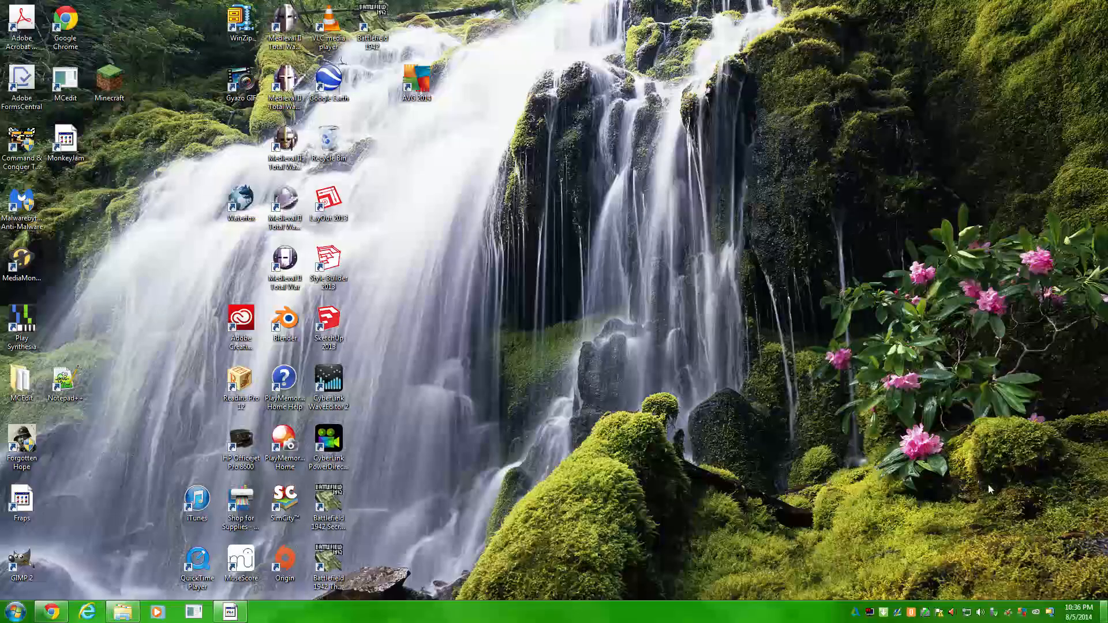
Launch Minecraft 1.7.10 offline with the Forge profile, reaching the title screen with 4 mods loaded.
{"action": "double_click", "coordinate": [109, 80]}
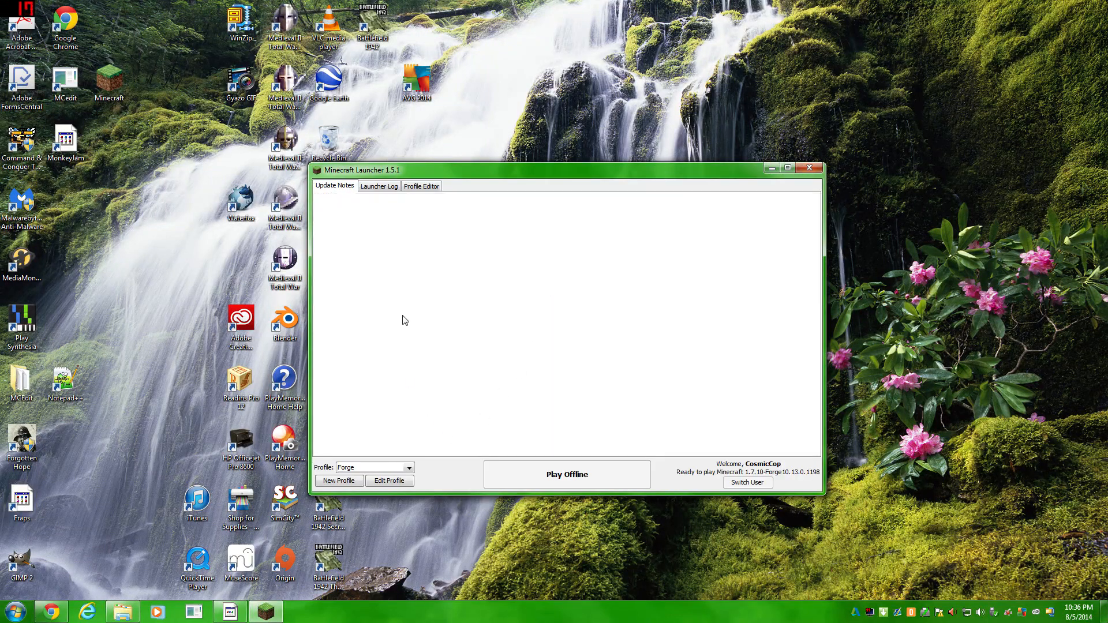
{"action": "left_click", "coordinate": [566, 474]}
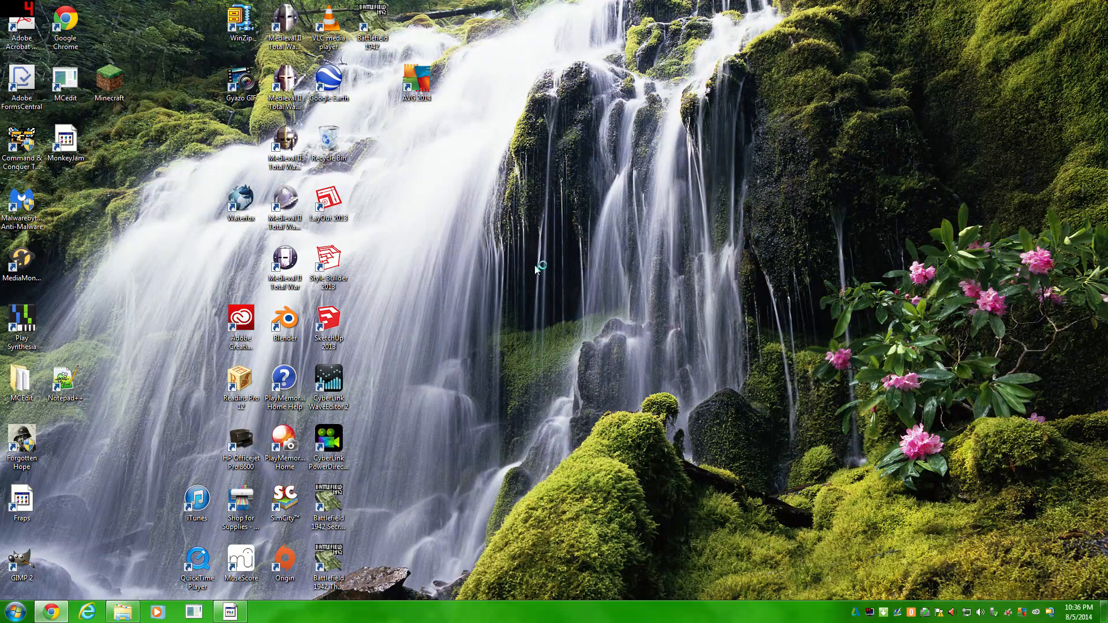
{"action": "double_click", "coordinate": [110, 82]}
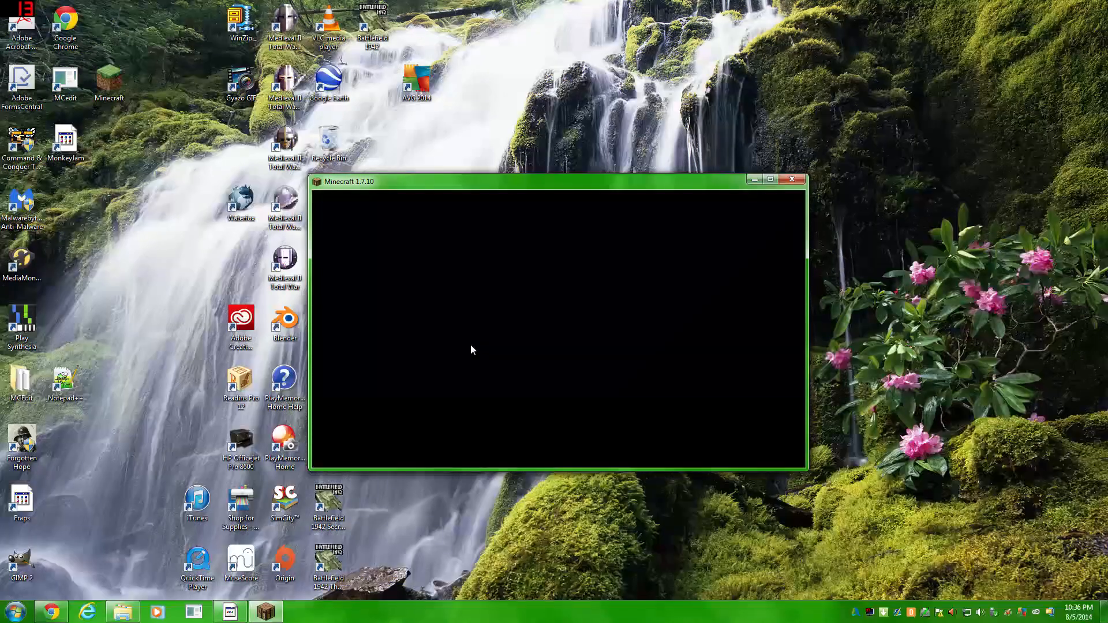
{"action": "right_click", "coordinate": [49, 611]}
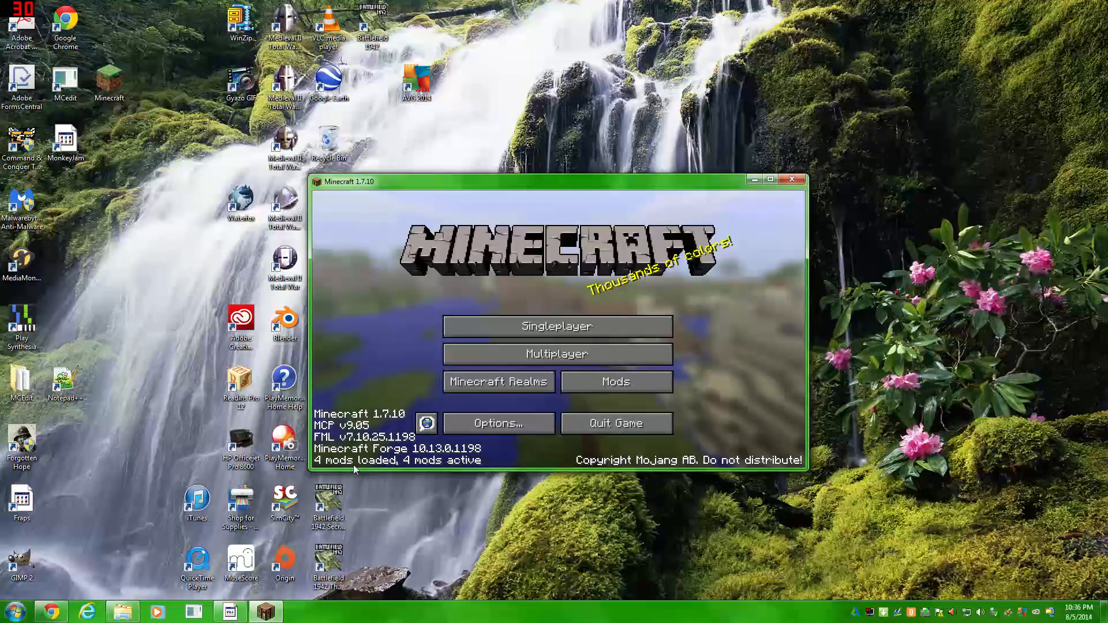
{"action": "left_click", "coordinate": [615, 381]}
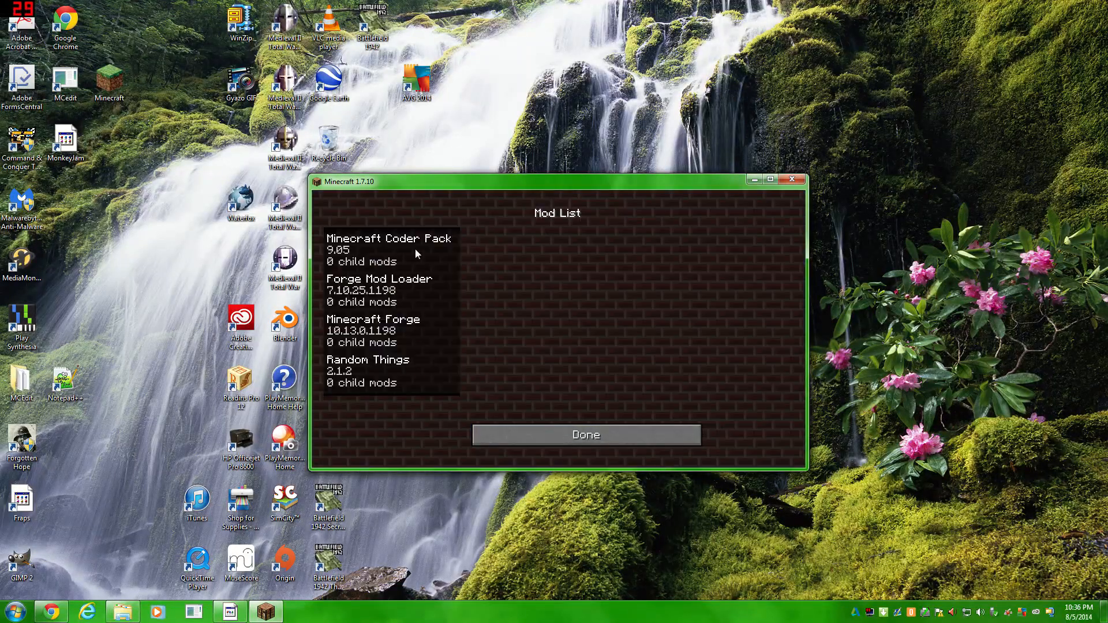
{"action": "left_click", "coordinate": [367, 367]}
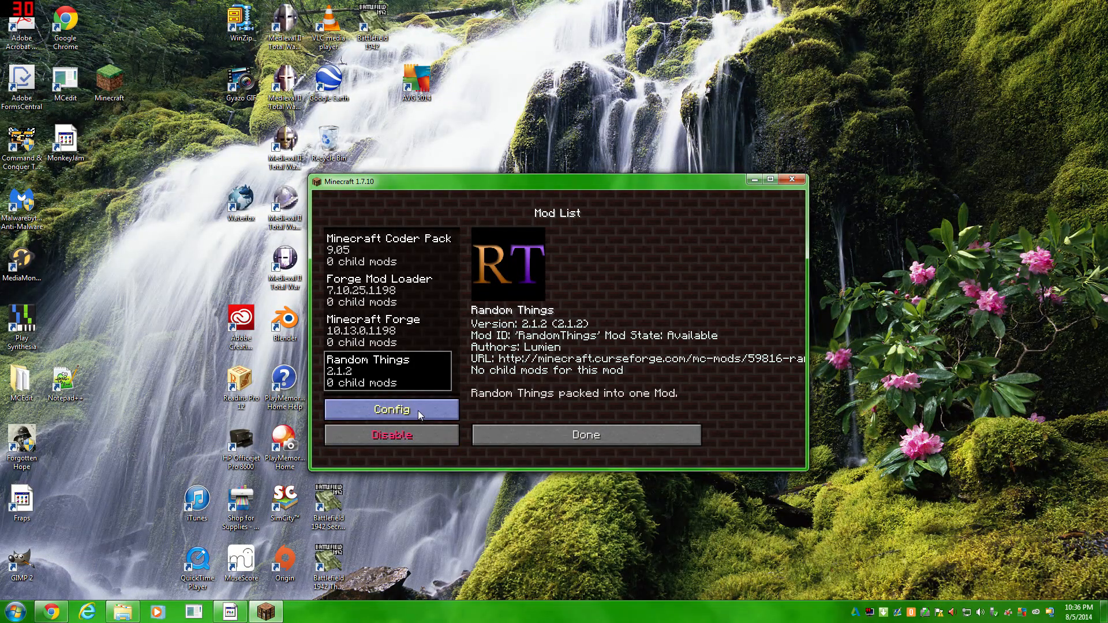
{"action": "left_click", "coordinate": [391, 409]}
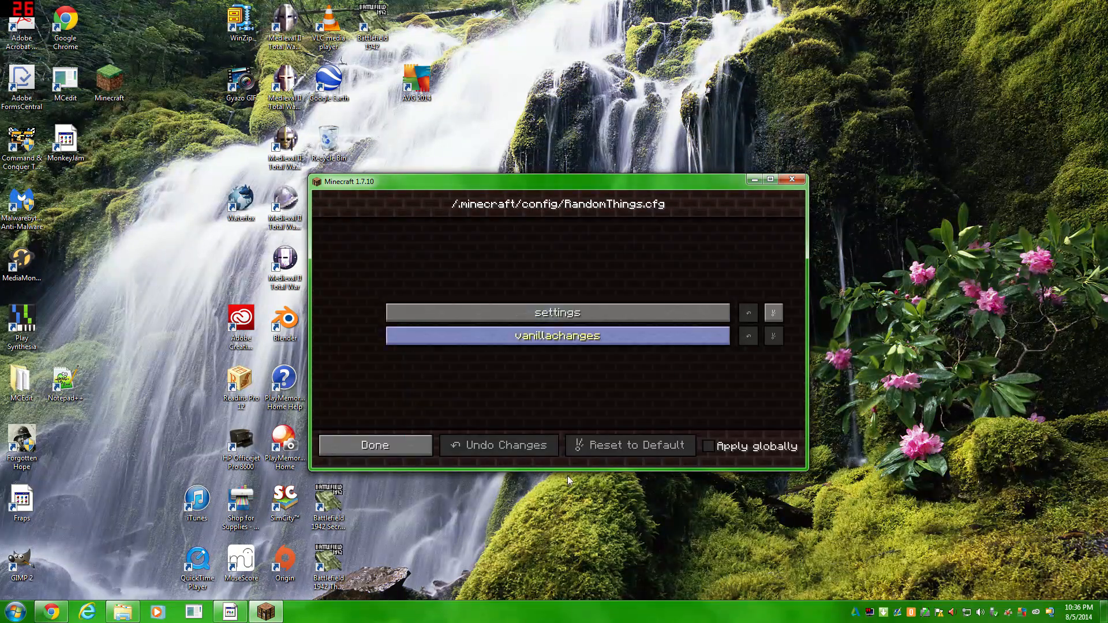
{"action": "left_click", "coordinate": [375, 445]}
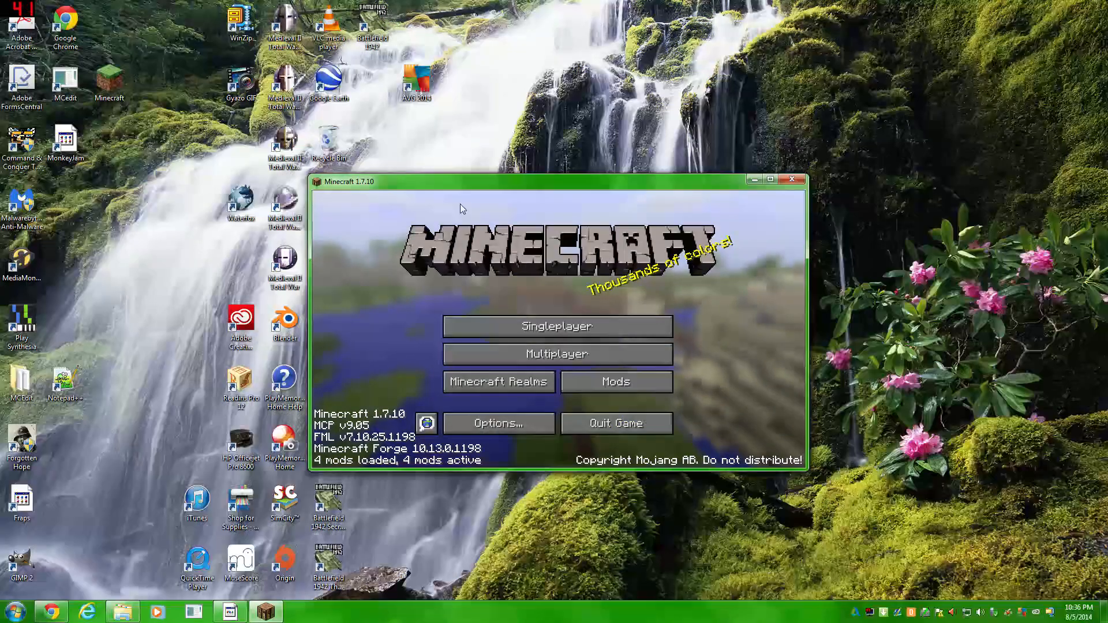
{"action": "left_click", "coordinate": [556, 325]}
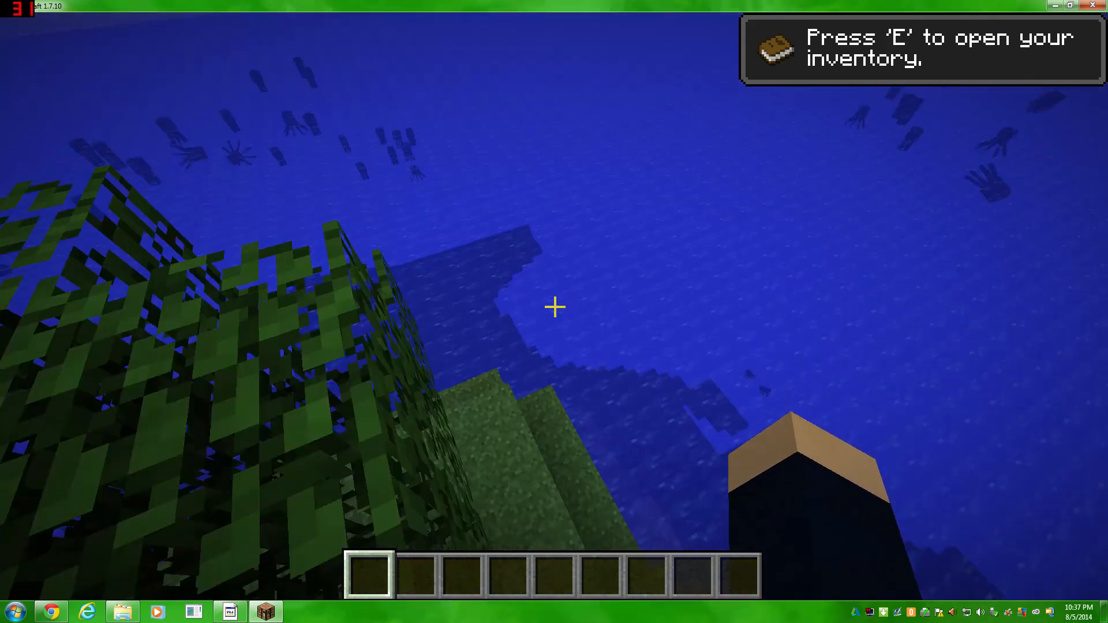
{"action": "mouse_move", "coordinate": [554, 306]}
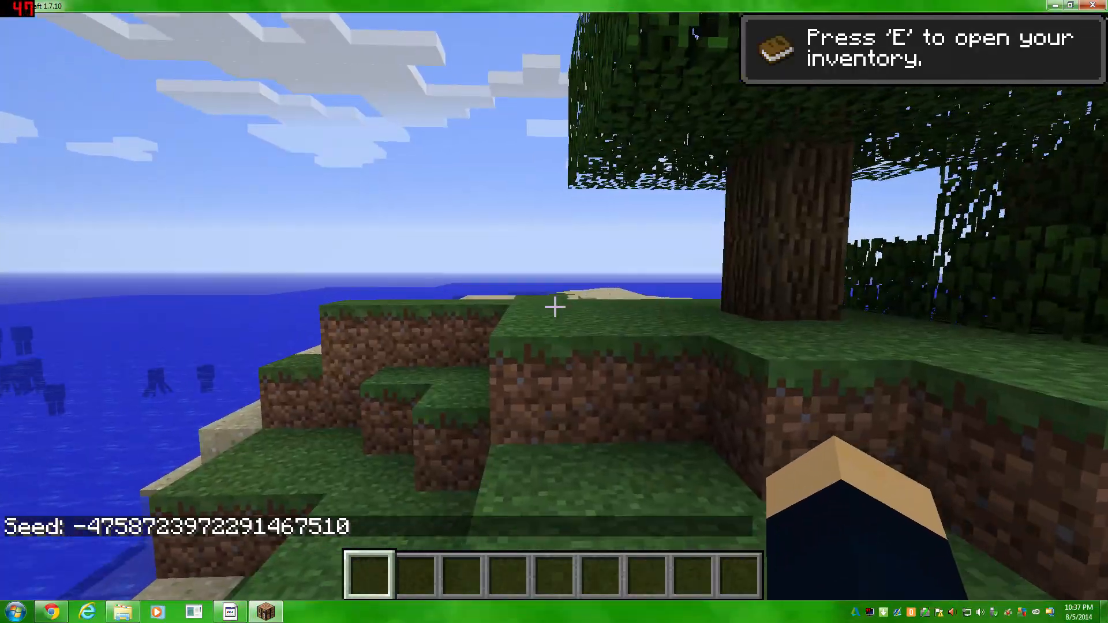
{"action": "mouse_move", "coordinate": [554, 307]}
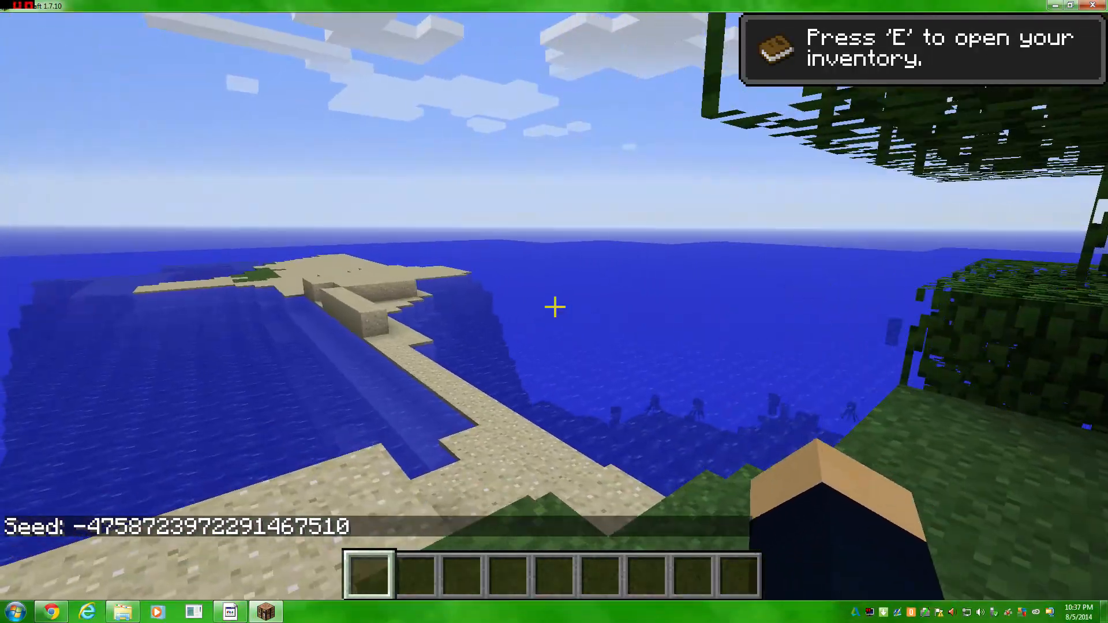
{"action": "mouse_move", "coordinate": [553, 307]}
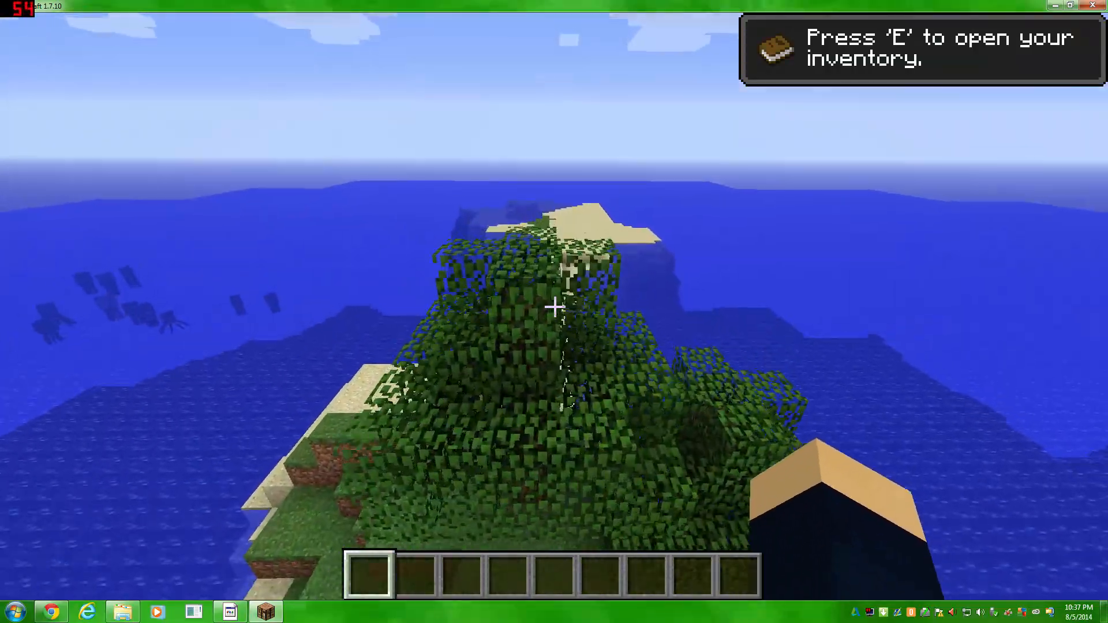
{"action": "mouse_move", "coordinate": [554, 308]}
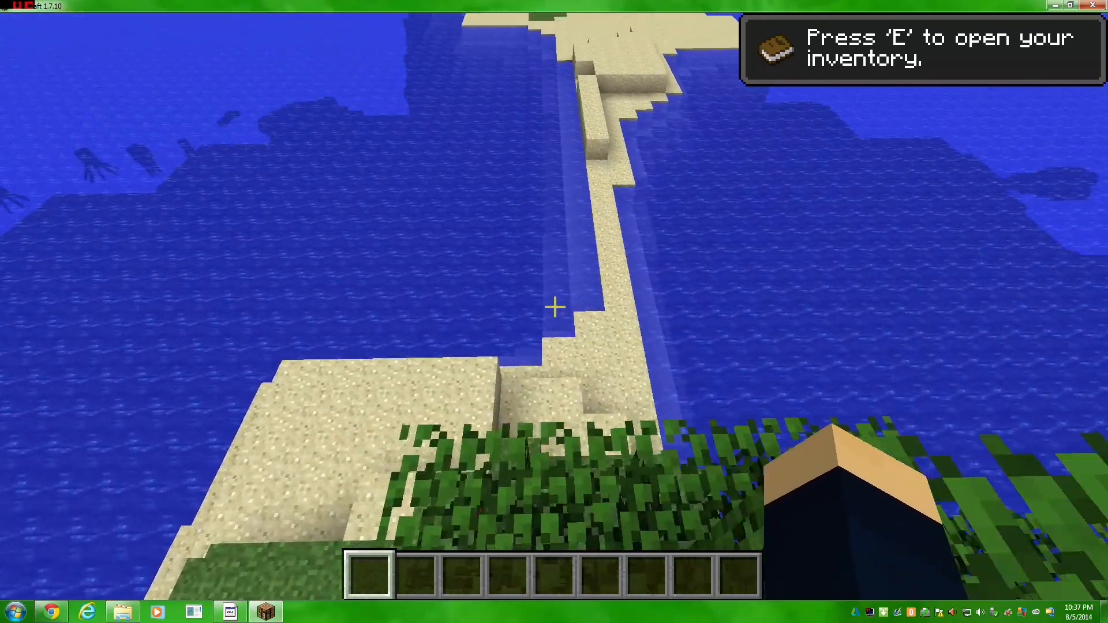